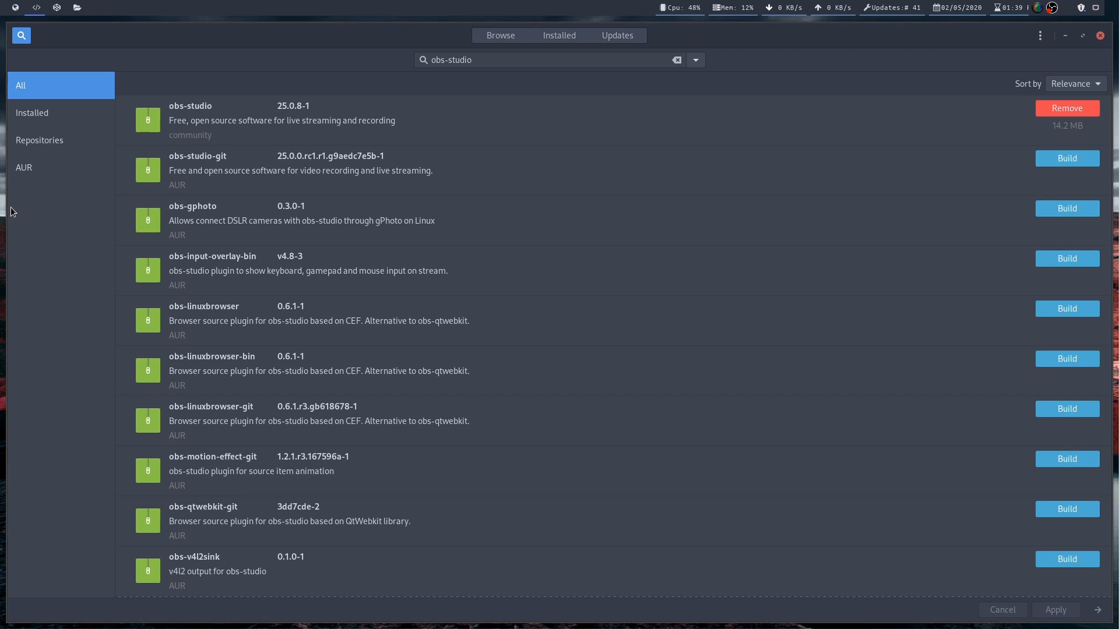
pyautogui.moveTo(334, 317)
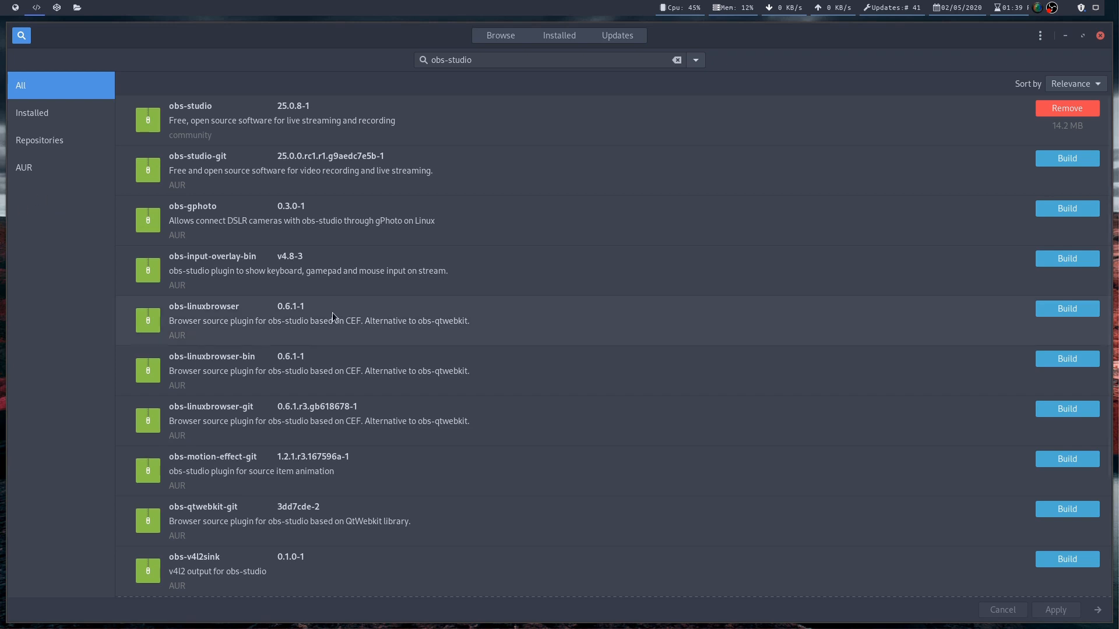
pyautogui.moveTo(471, 180)
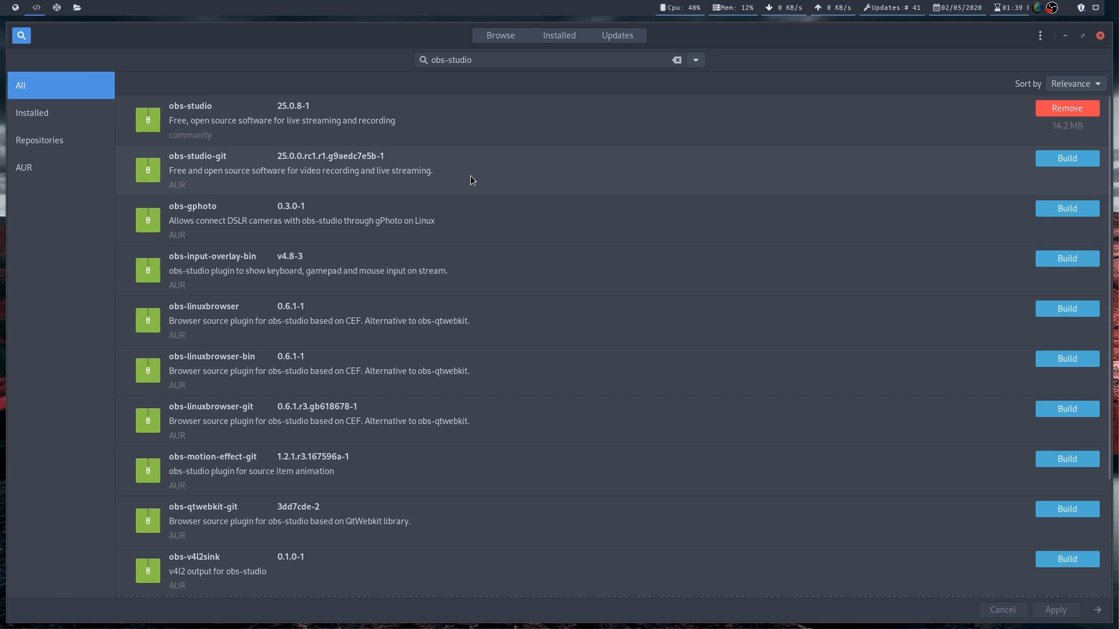
pyautogui.moveTo(145, 115)
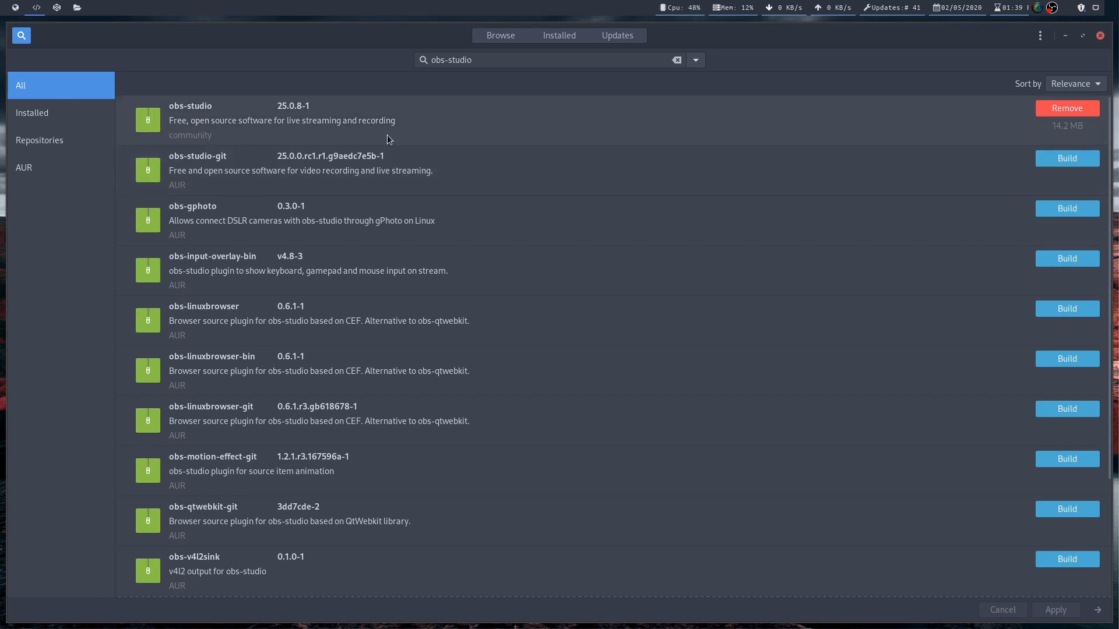
pyautogui.moveTo(509, 19)
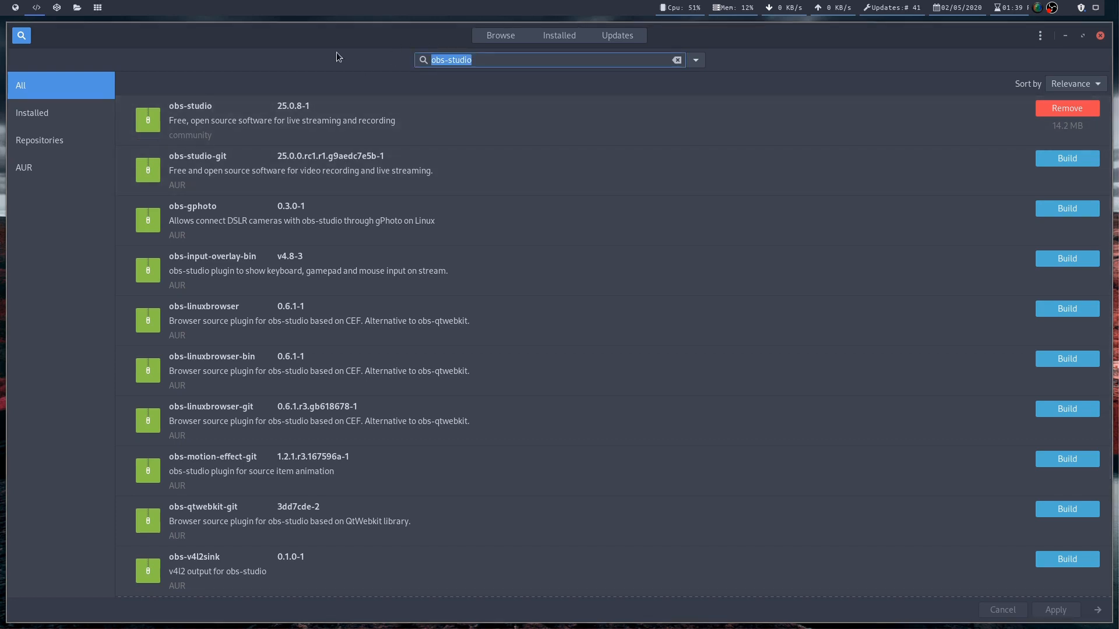
# Search Pamac for 'obs' to list the obs-ndi packages and see obs-ndi-git installed.
pyautogui.write('obs')
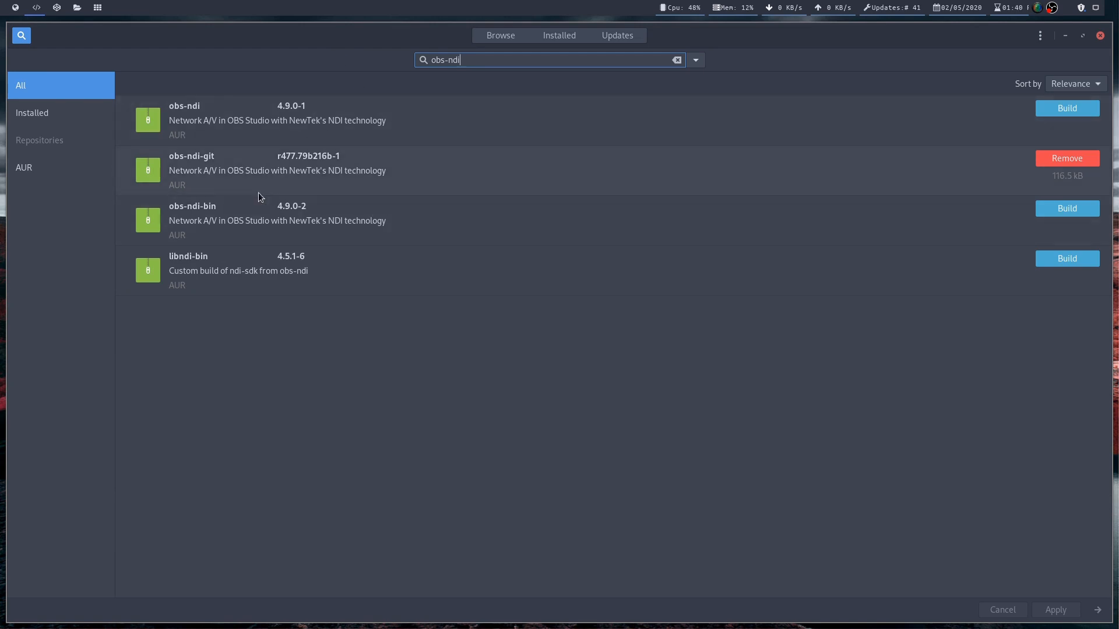
pyautogui.moveTo(401, 212)
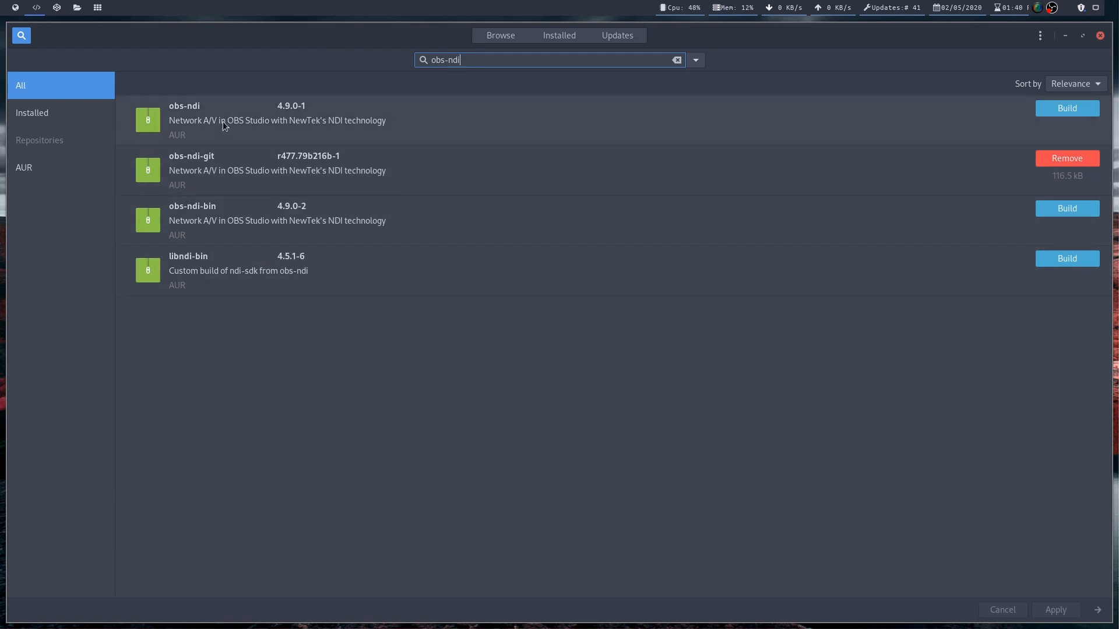
pyautogui.moveTo(229, 170)
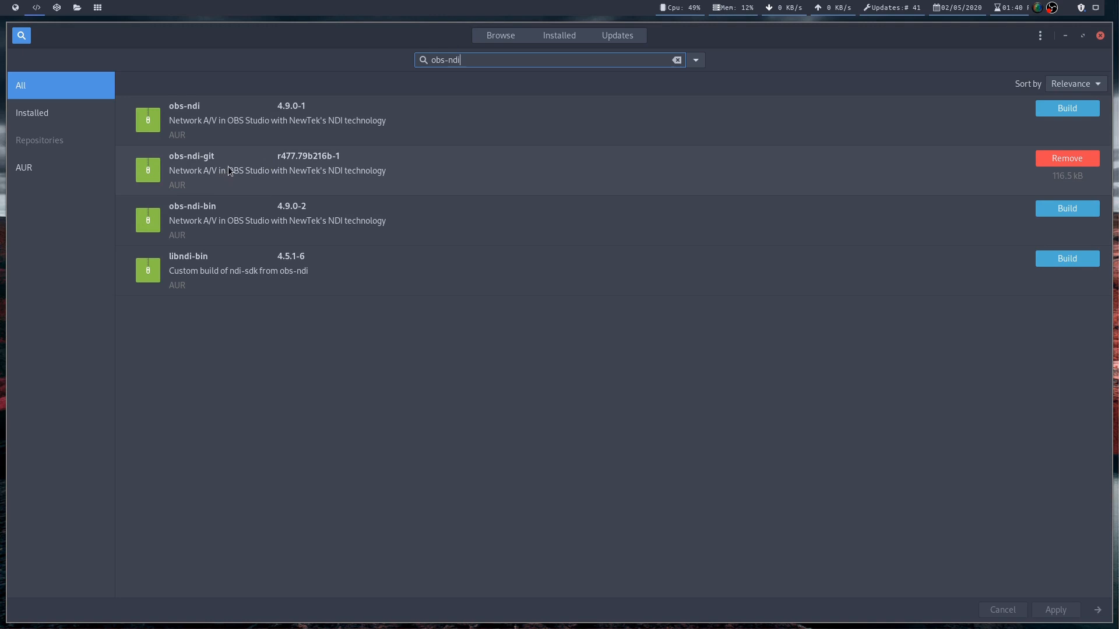
pyautogui.moveTo(214, 167)
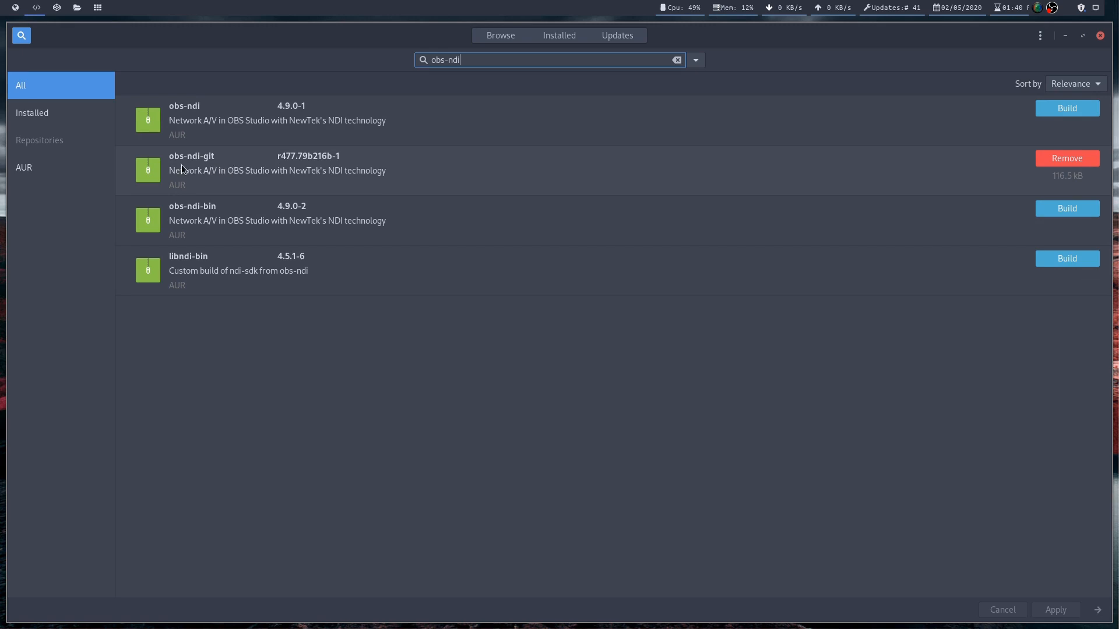
pyautogui.moveTo(216, 165)
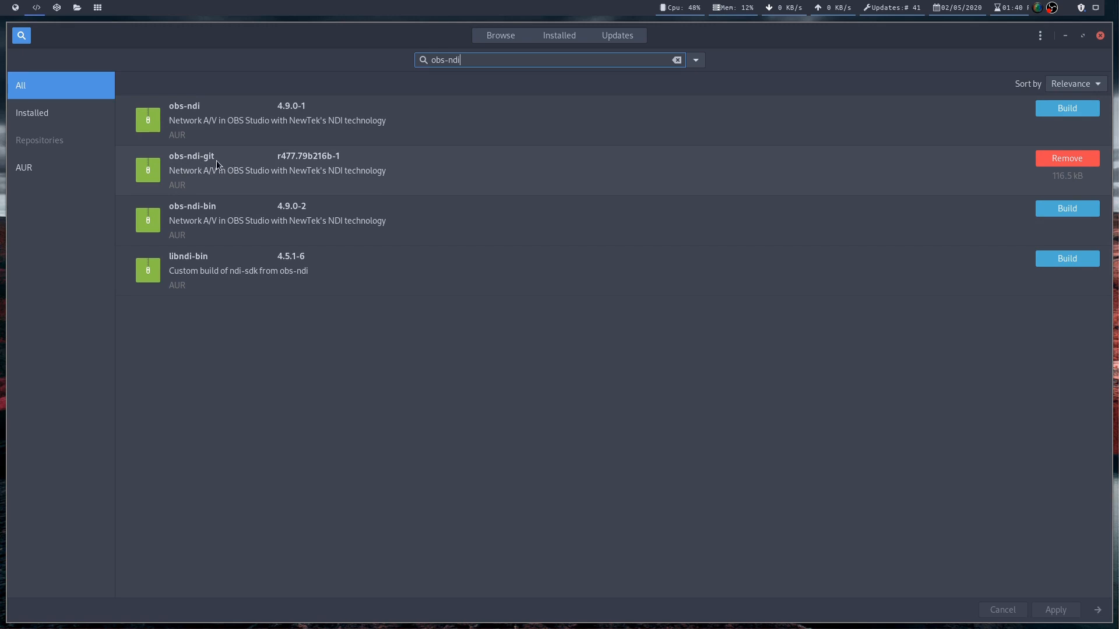
pyautogui.moveTo(794, 181)
pyautogui.write('ndi')
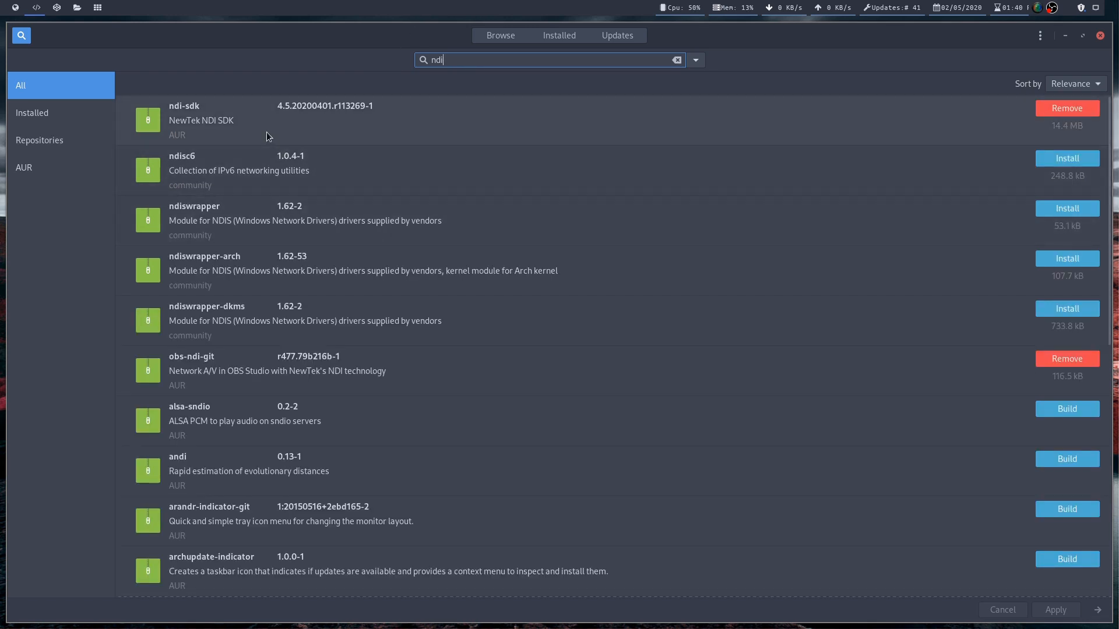
pyautogui.moveTo(254, 125)
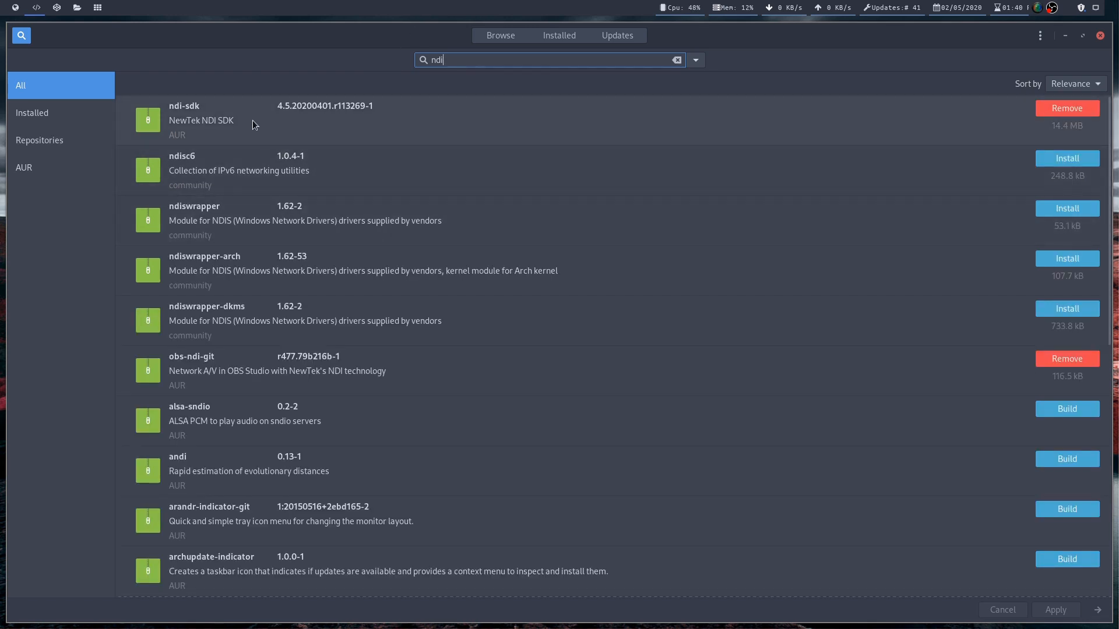
pyautogui.moveTo(993, 106)
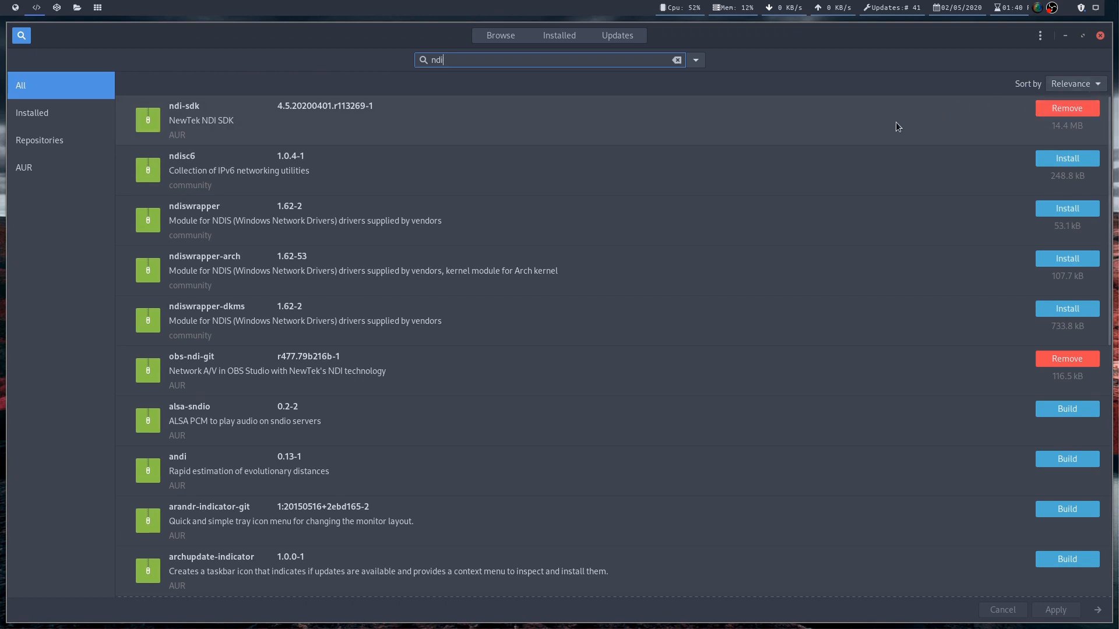
pyautogui.moveTo(188, 130)
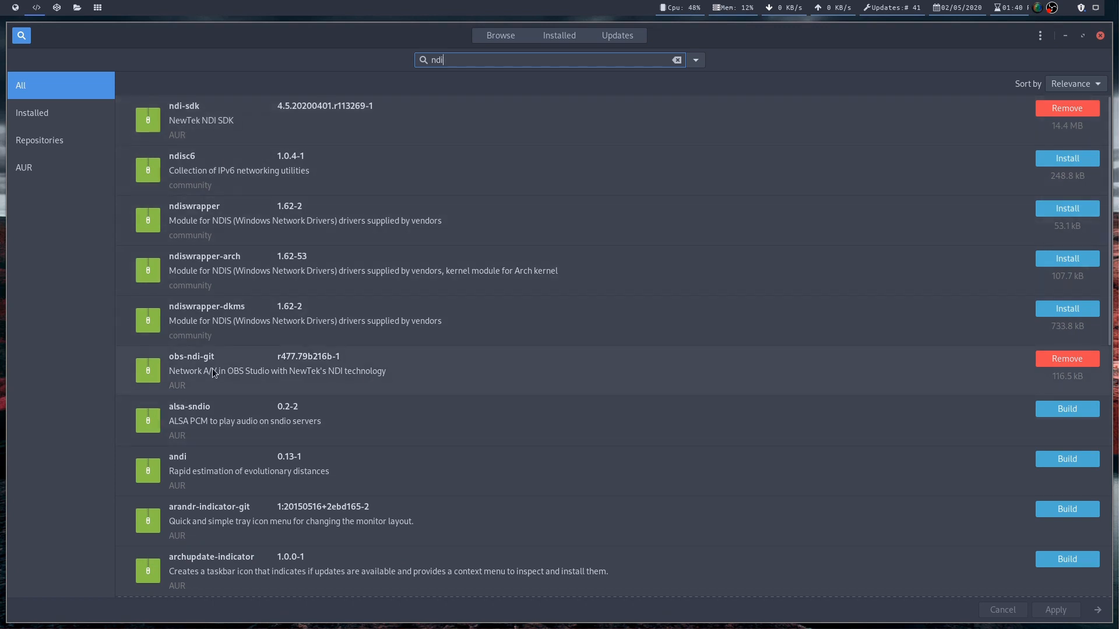
pyautogui.moveTo(233, 374)
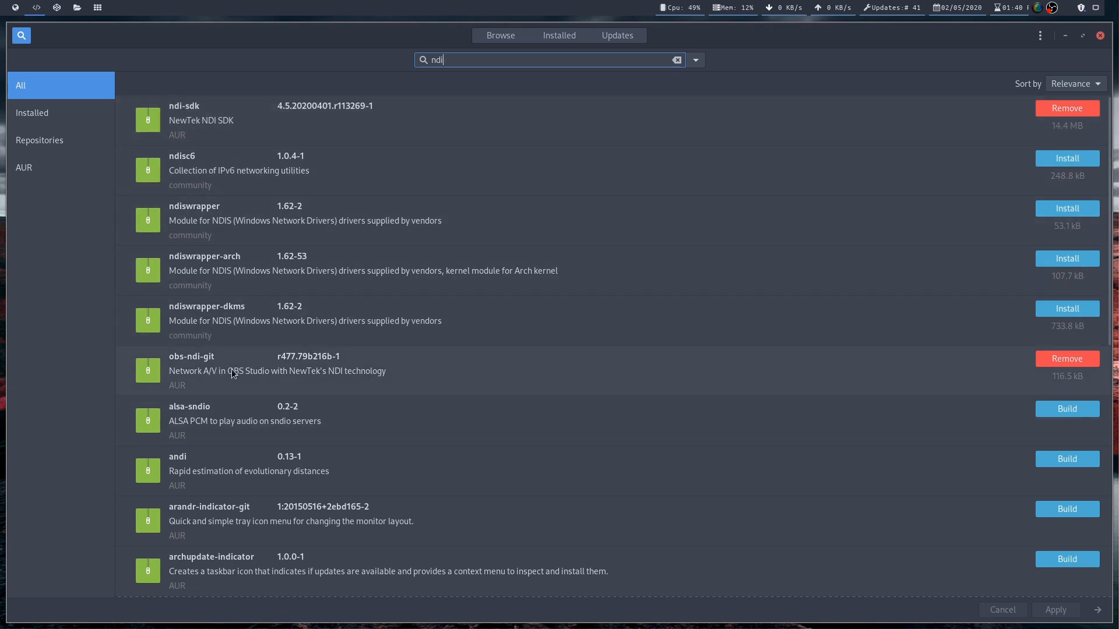
pyautogui.moveTo(296, 382)
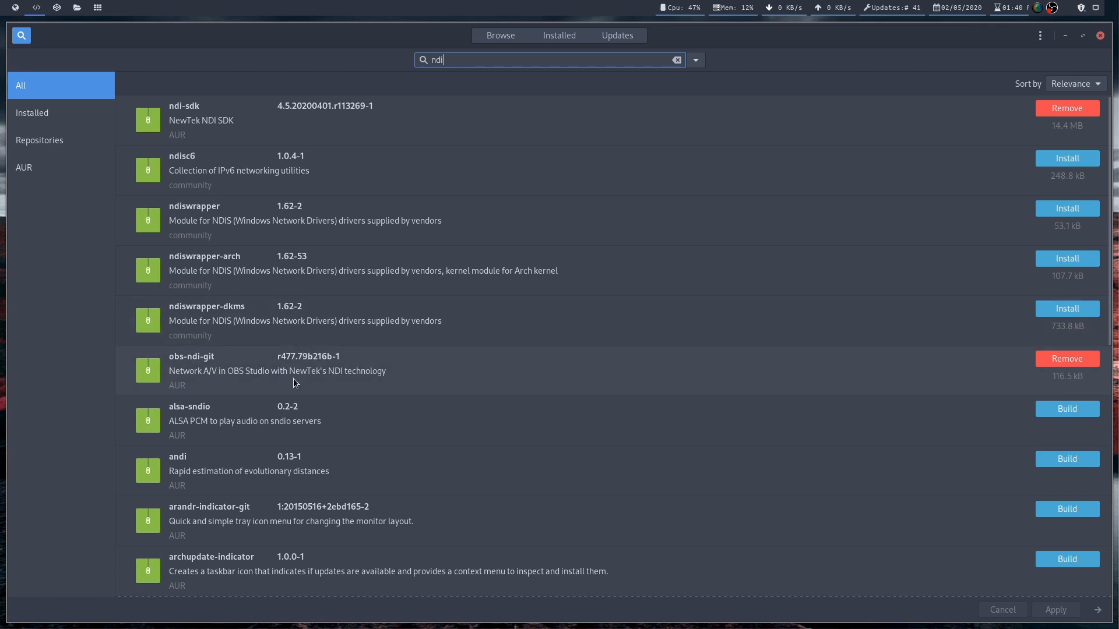
pyautogui.moveTo(297, 378)
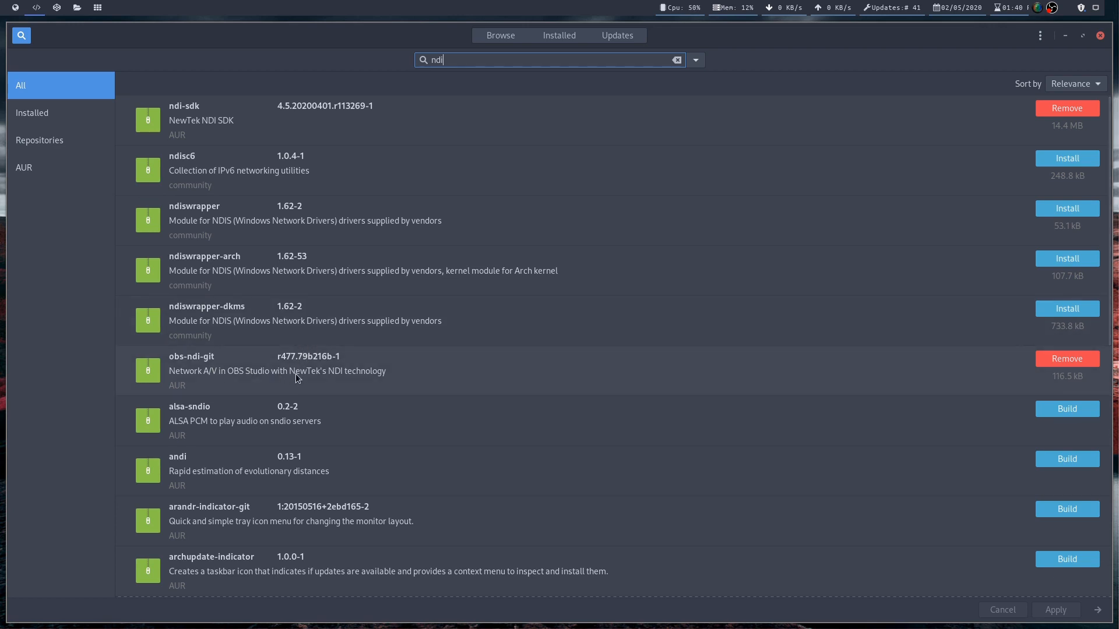
pyautogui.moveTo(68, 30)
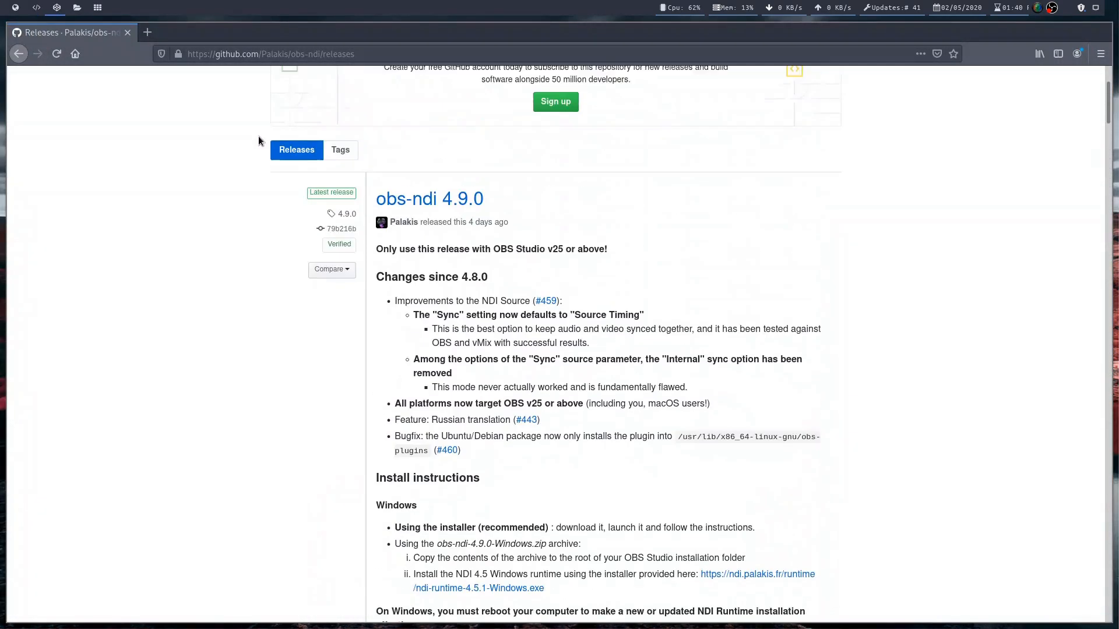
# Scroll the obs-ndi 4.9.0 release page to the Ubuntu/Debian instructions and .deb assets.
pyautogui.scroll(3)
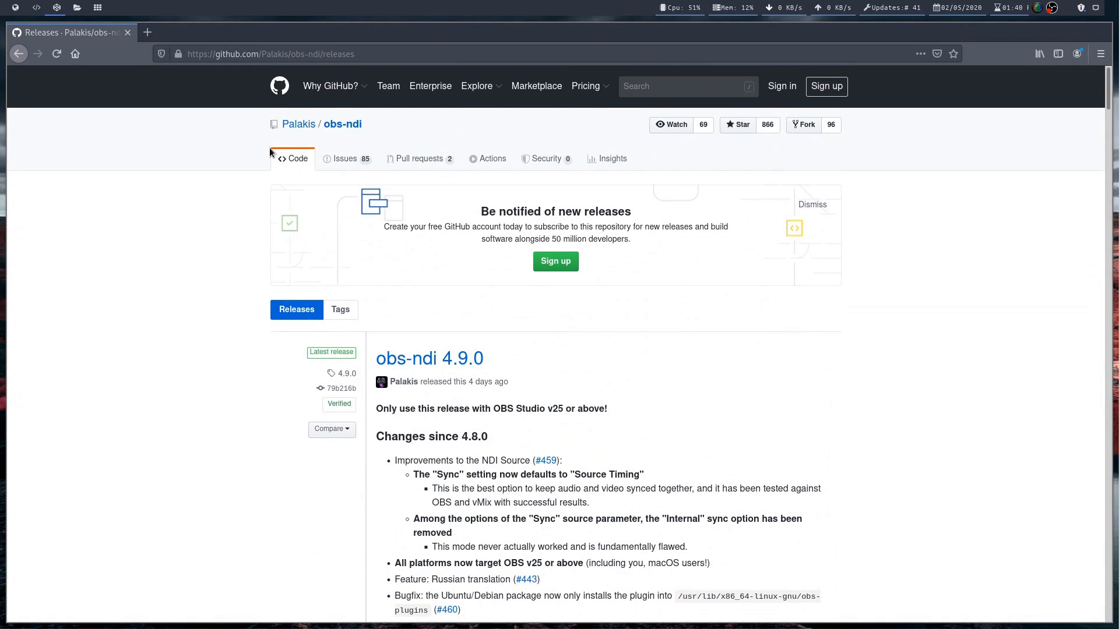
pyautogui.moveTo(297, 127)
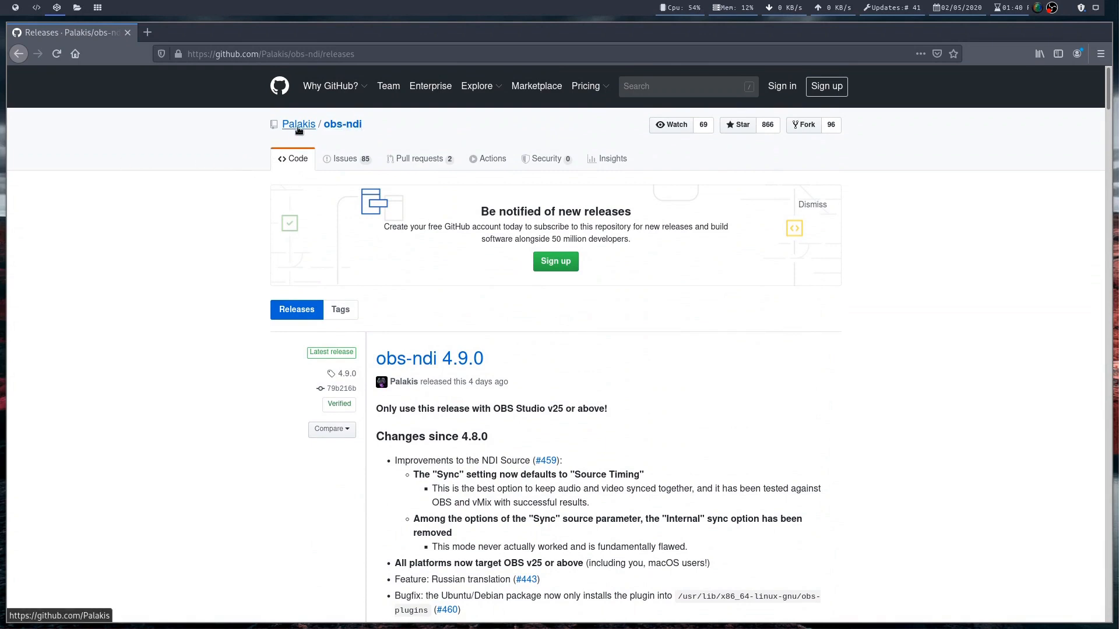
pyautogui.moveTo(298, 124)
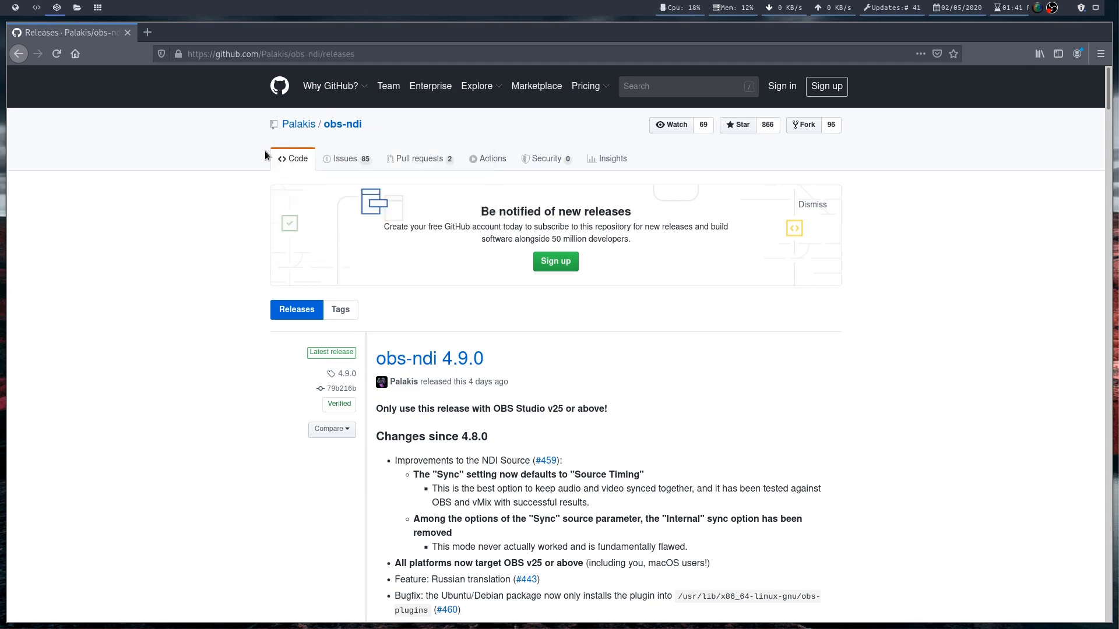
pyautogui.scroll(-3)
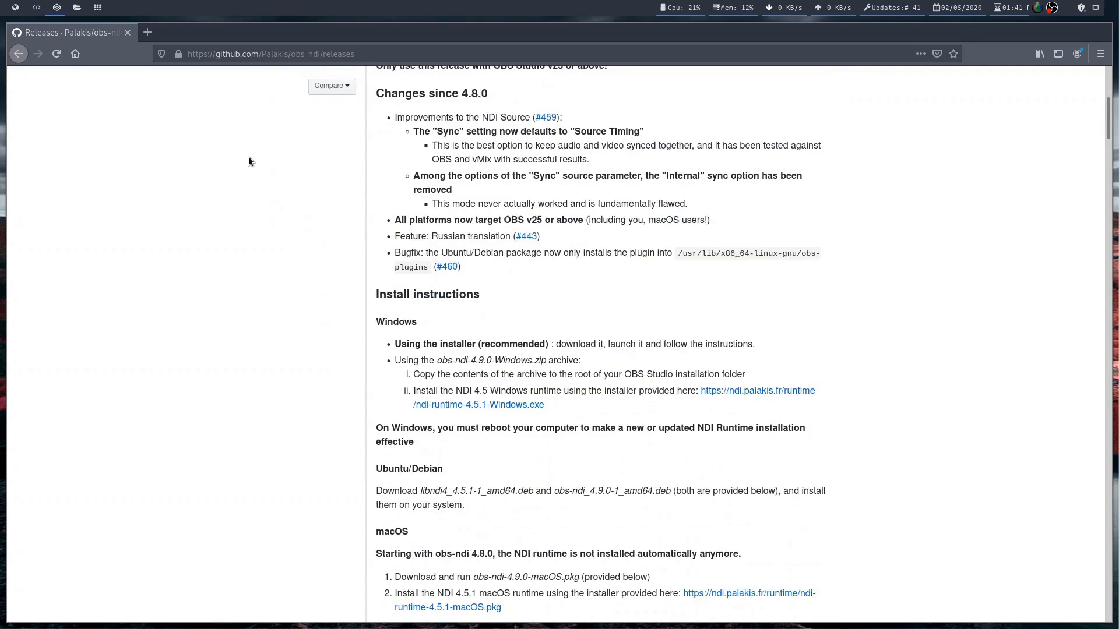
pyautogui.scroll(-3)
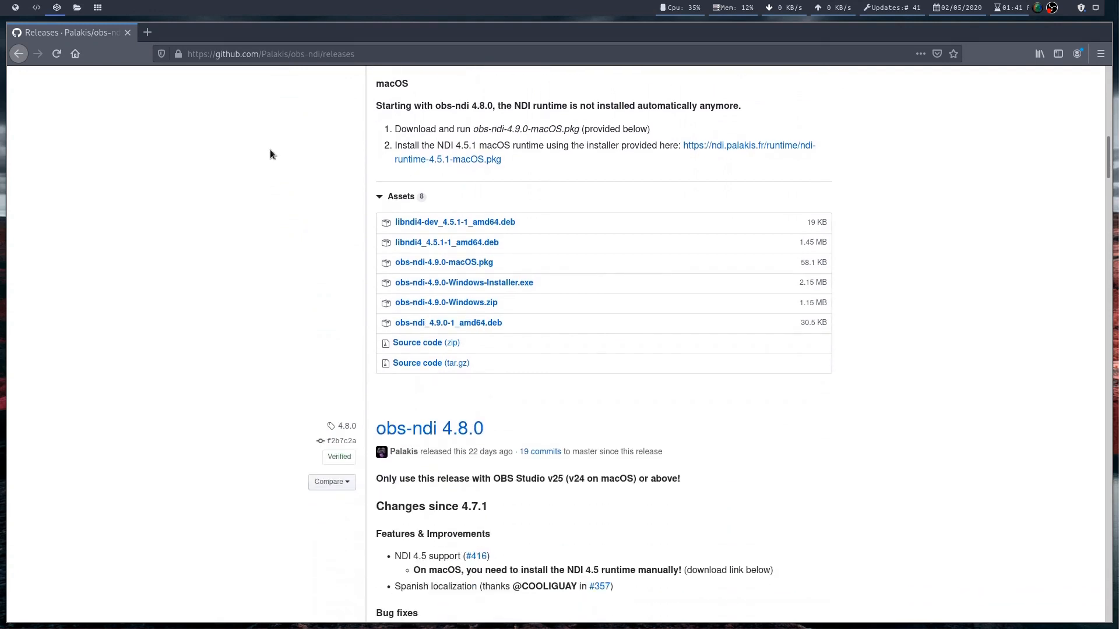
pyautogui.scroll(-3)
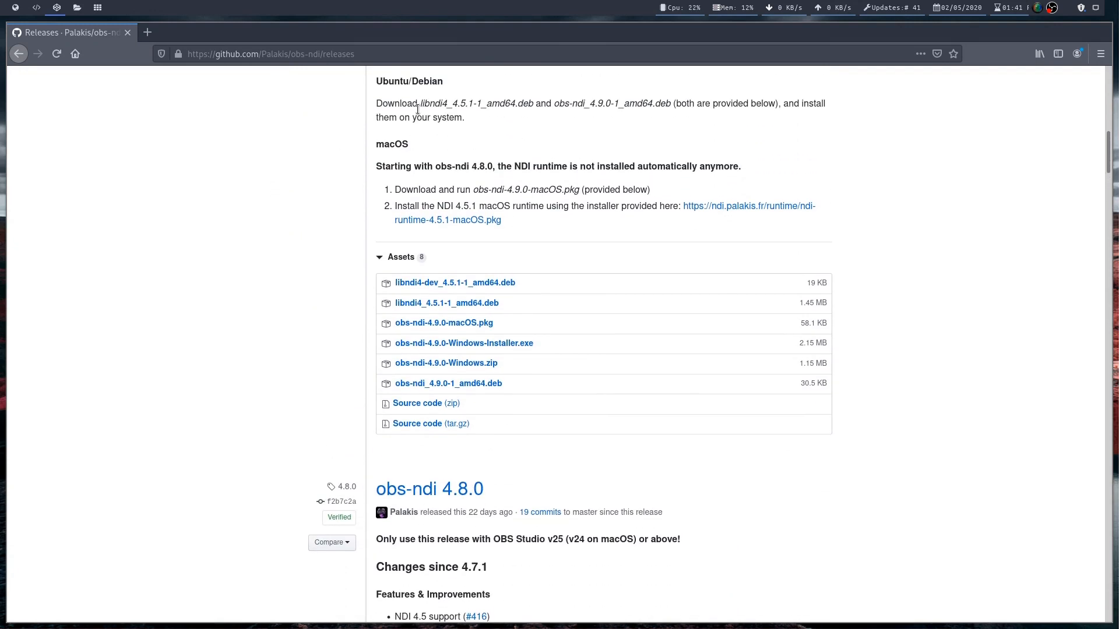
pyautogui.moveTo(439, 116)
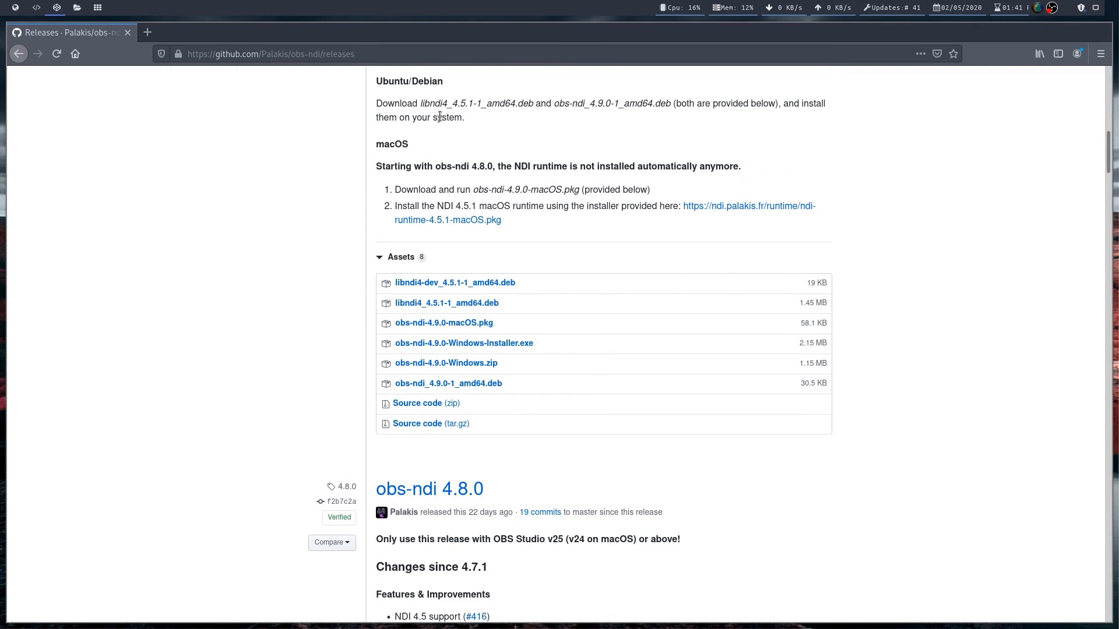
pyautogui.moveTo(606, 118)
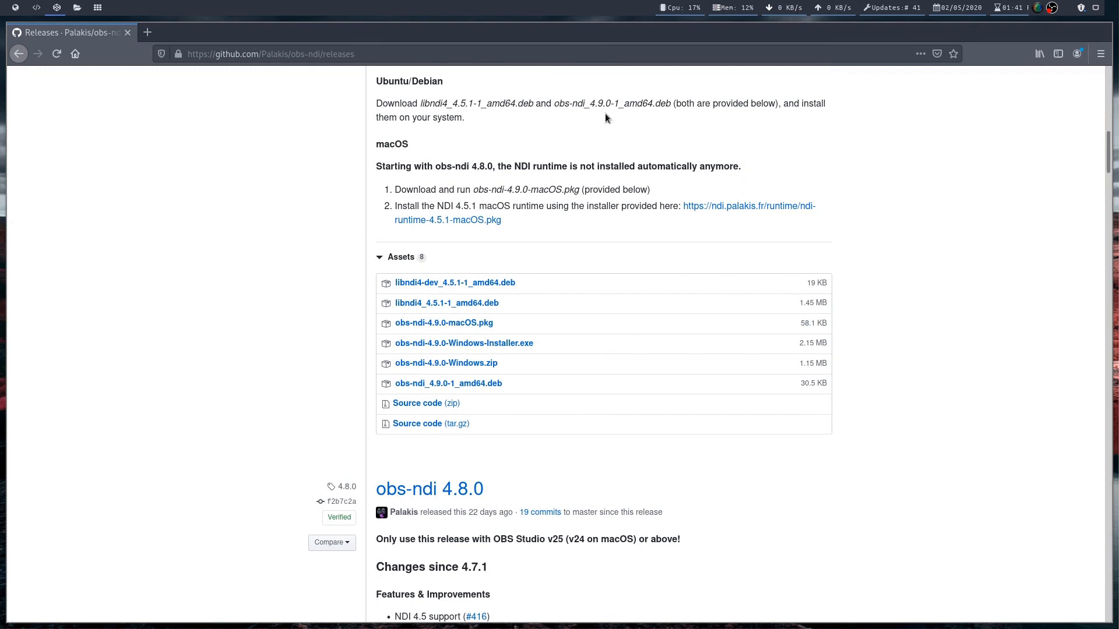
pyautogui.moveTo(425, 283)
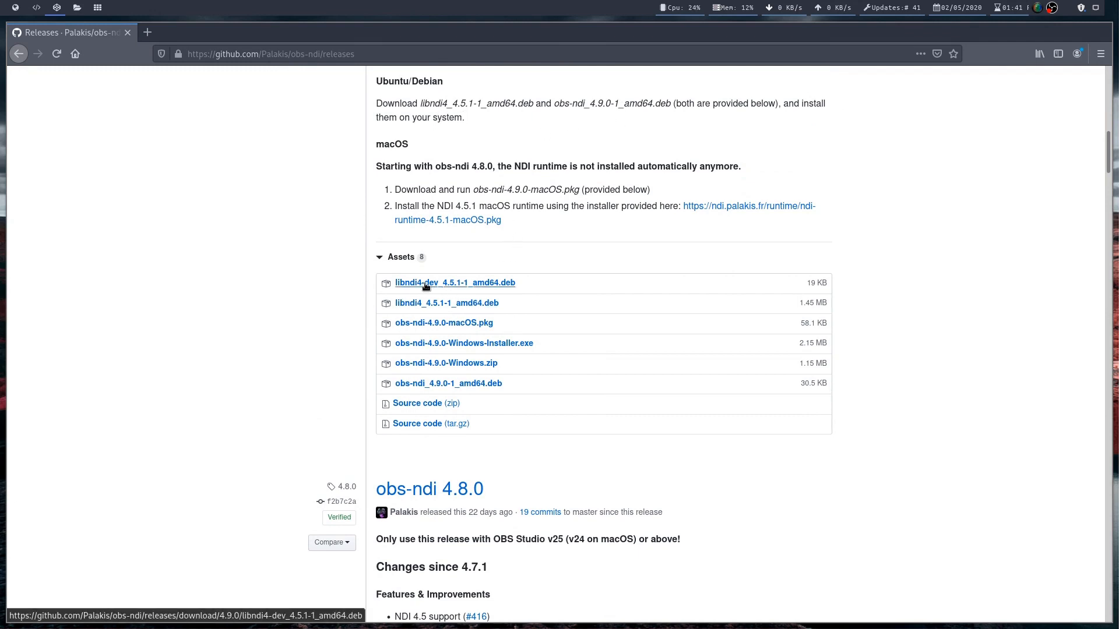
pyautogui.moveTo(431, 287)
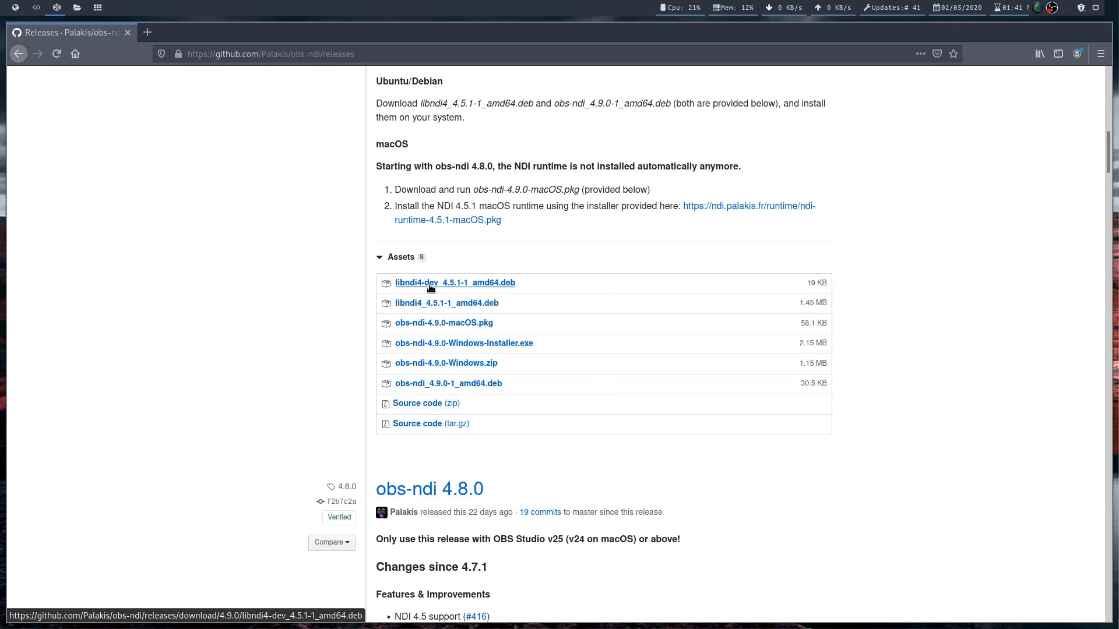
pyautogui.moveTo(424, 388)
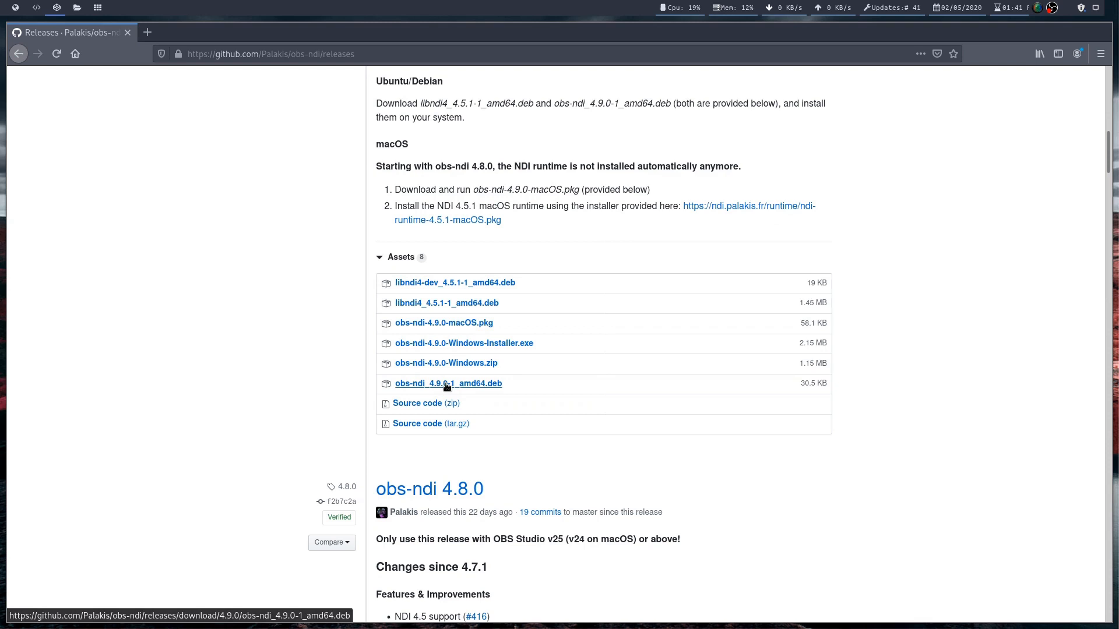
pyautogui.moveTo(421, 385)
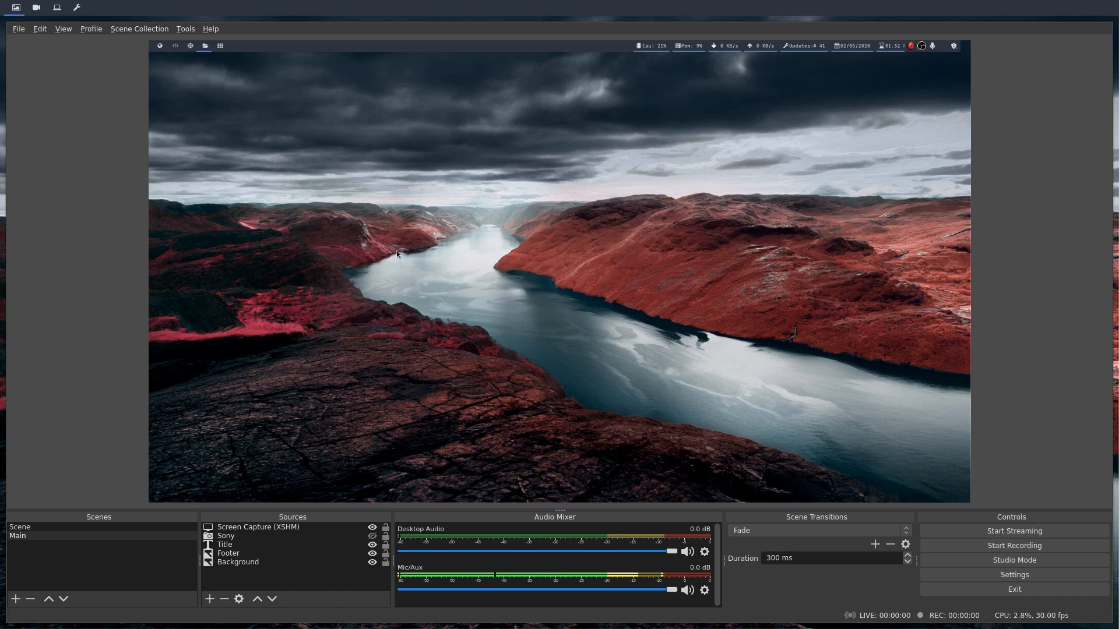
pyautogui.moveTo(696, 215)
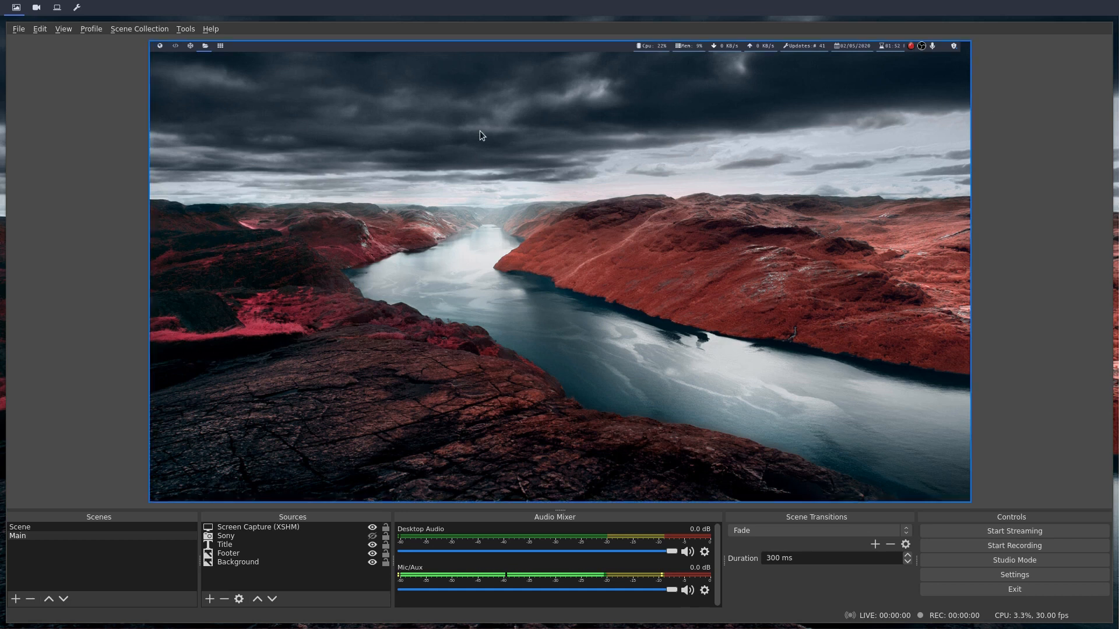
pyautogui.click(186, 28)
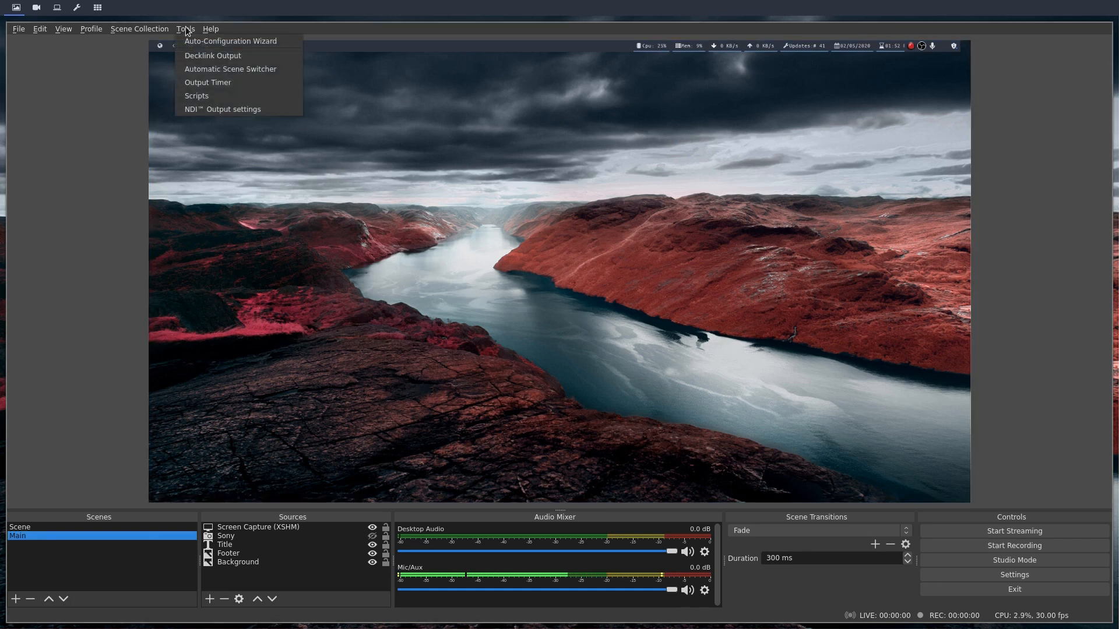
pyautogui.moveTo(217, 110)
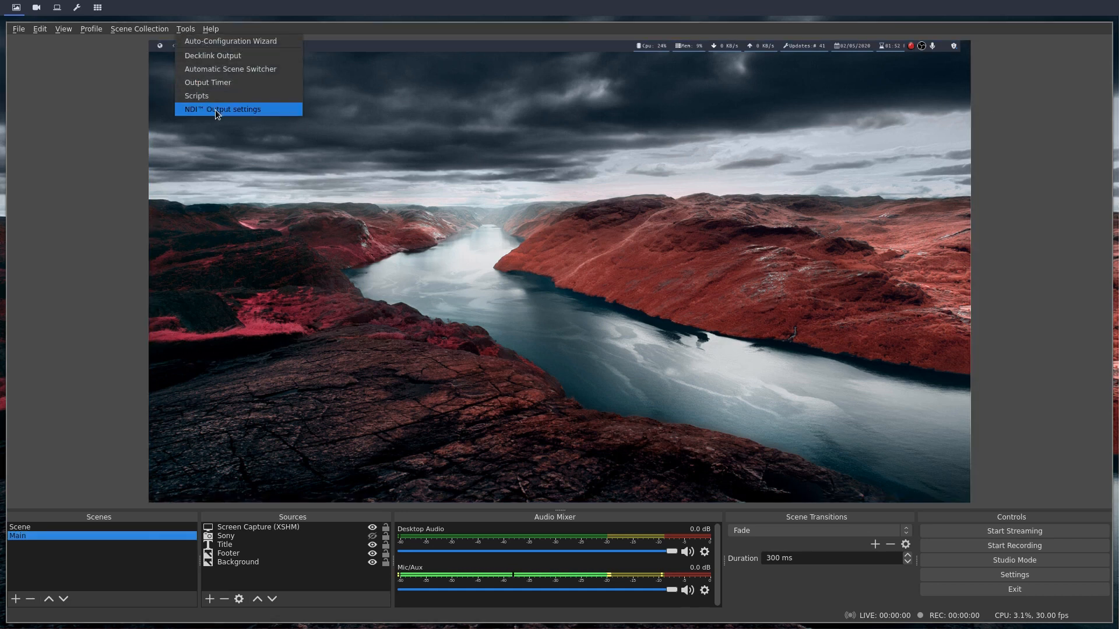
pyautogui.moveTo(231, 115)
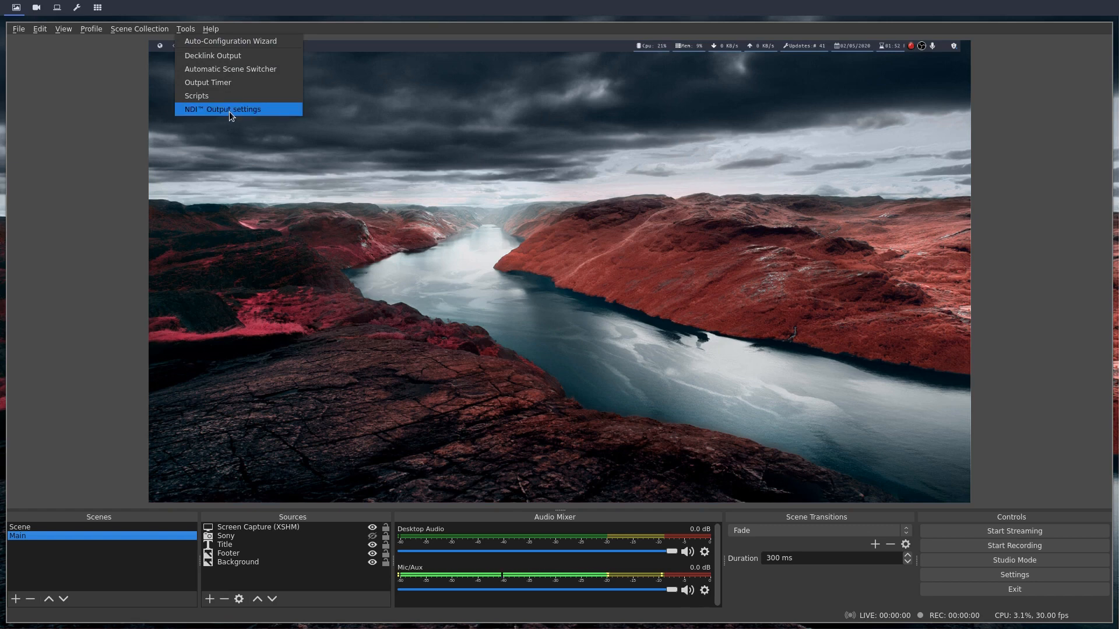
pyautogui.click(222, 109)
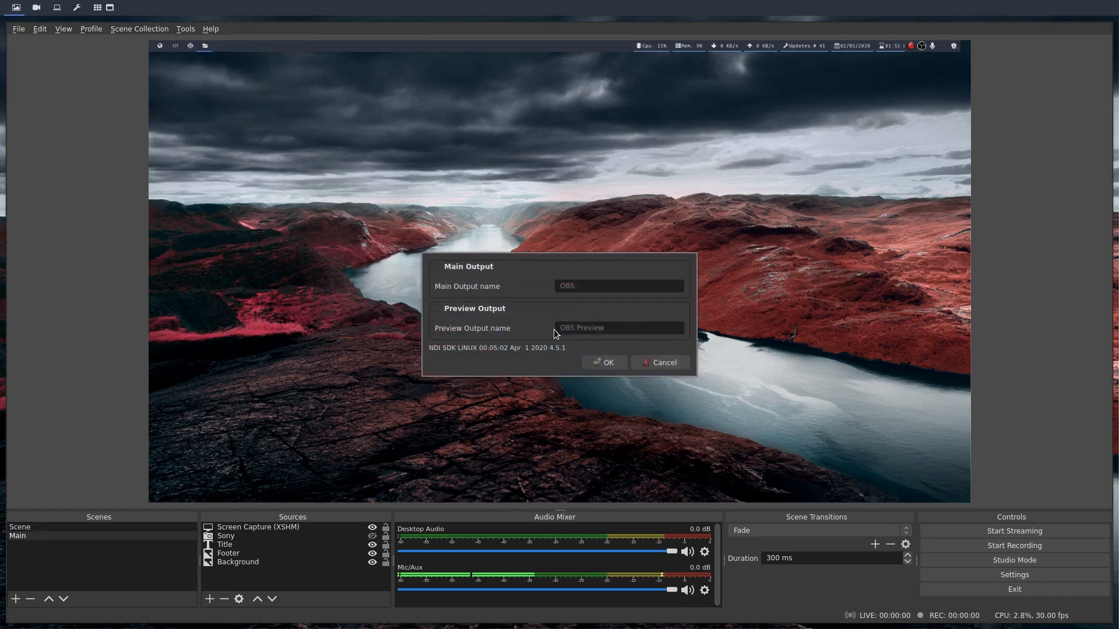
pyautogui.moveTo(461, 289)
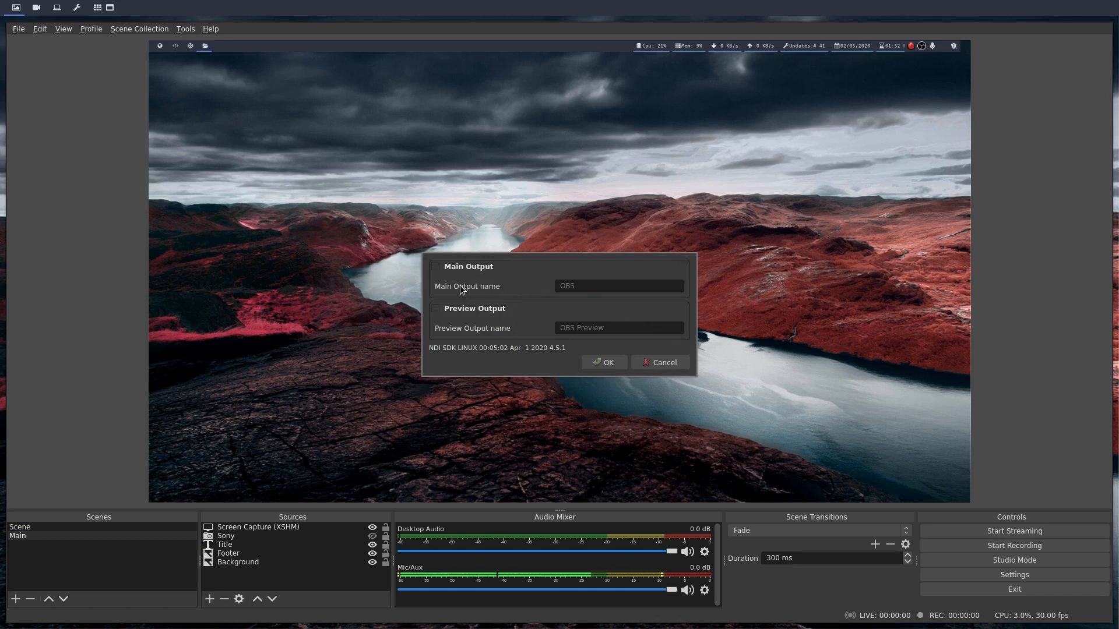
pyautogui.click(436, 267)
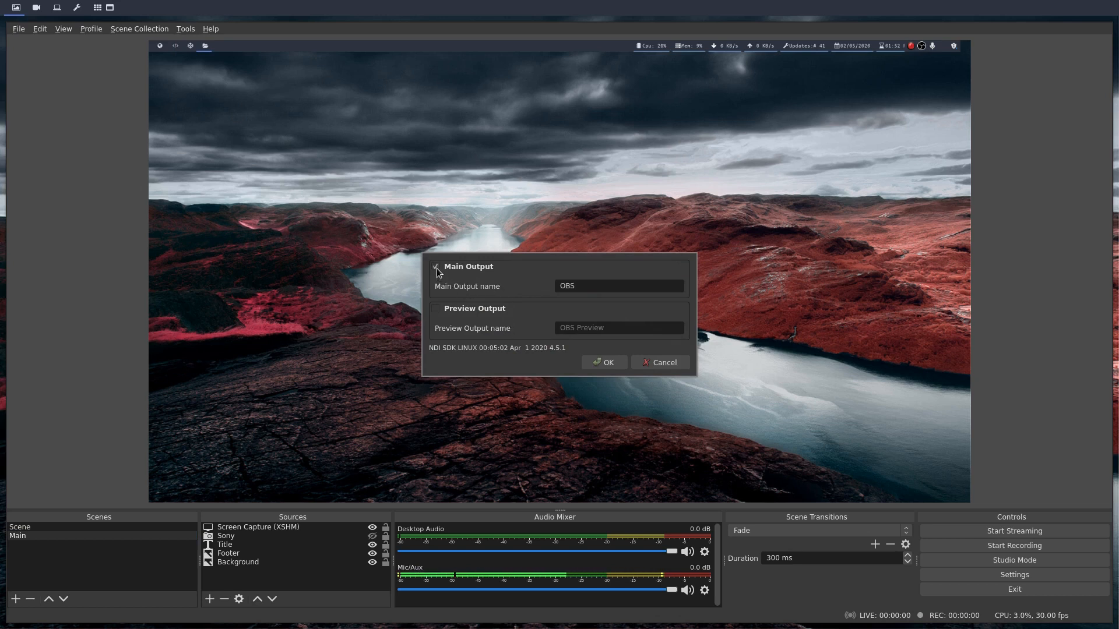
pyautogui.click(437, 267)
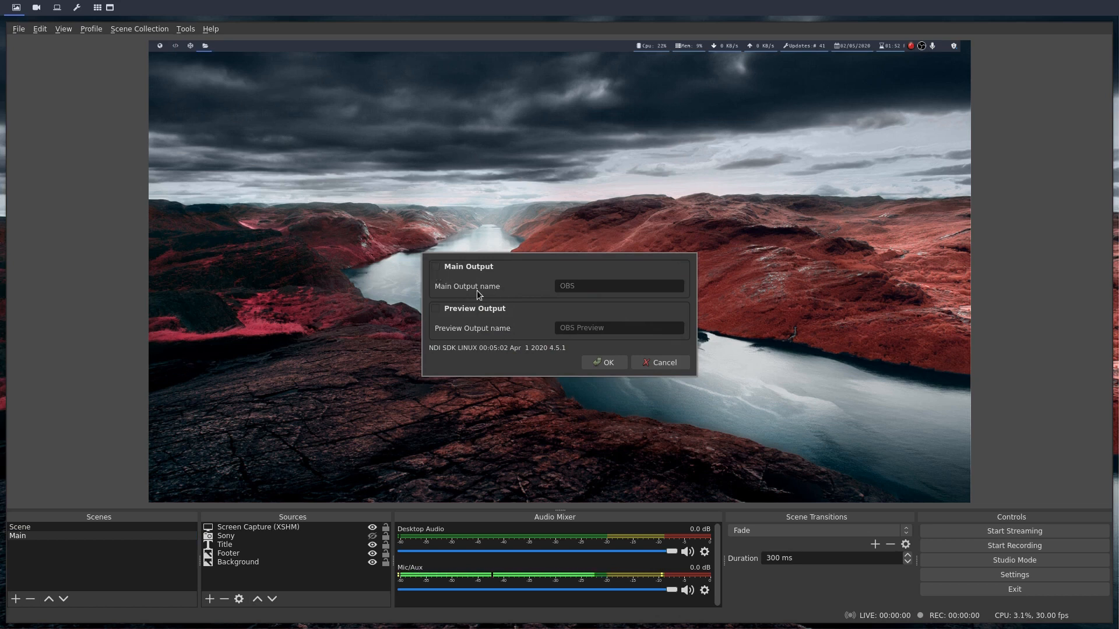
pyautogui.moveTo(478, 388)
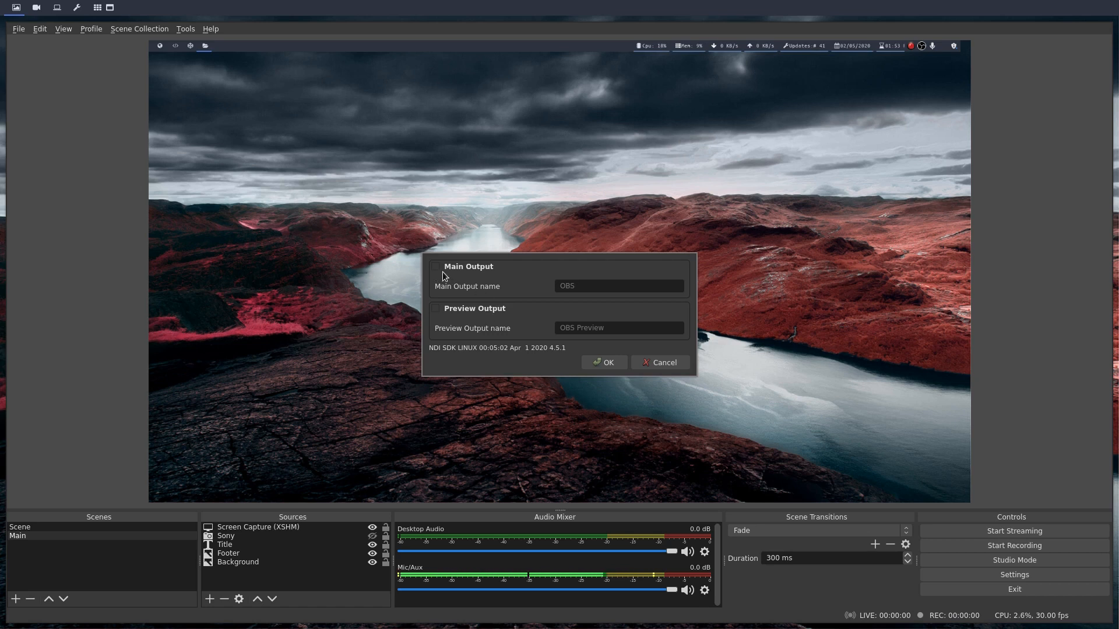
pyautogui.click(436, 266)
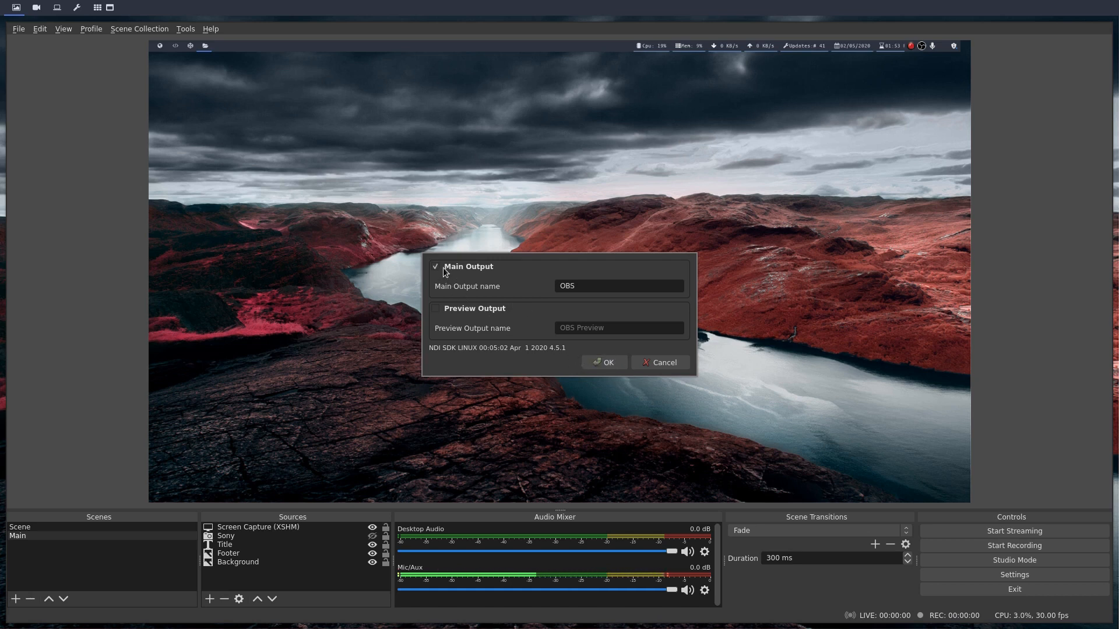
pyautogui.click(436, 266)
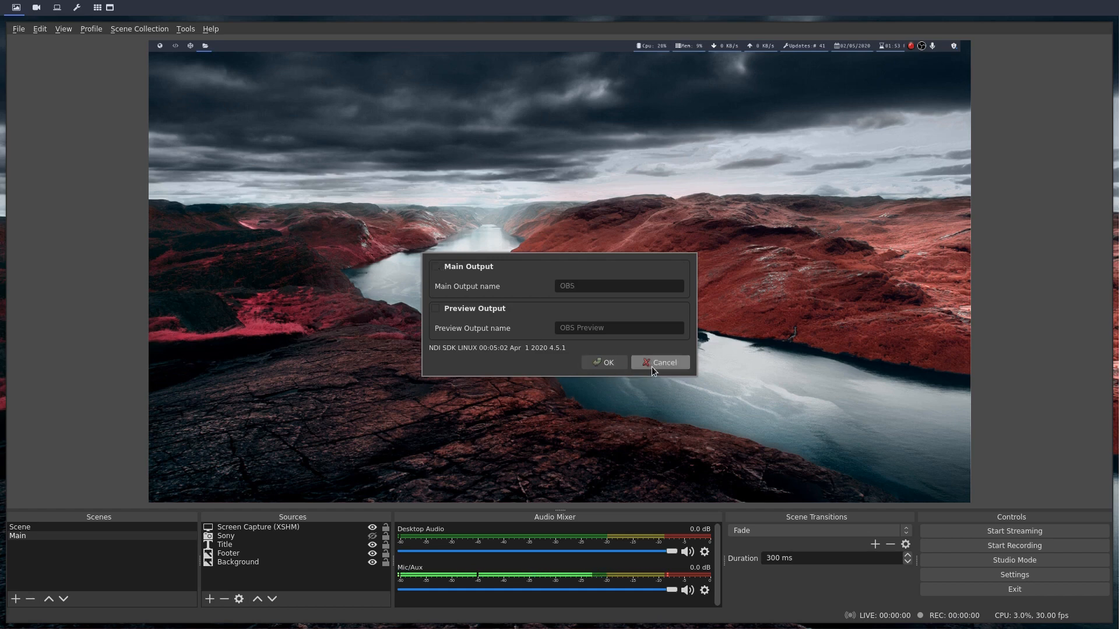
pyautogui.click(660, 362)
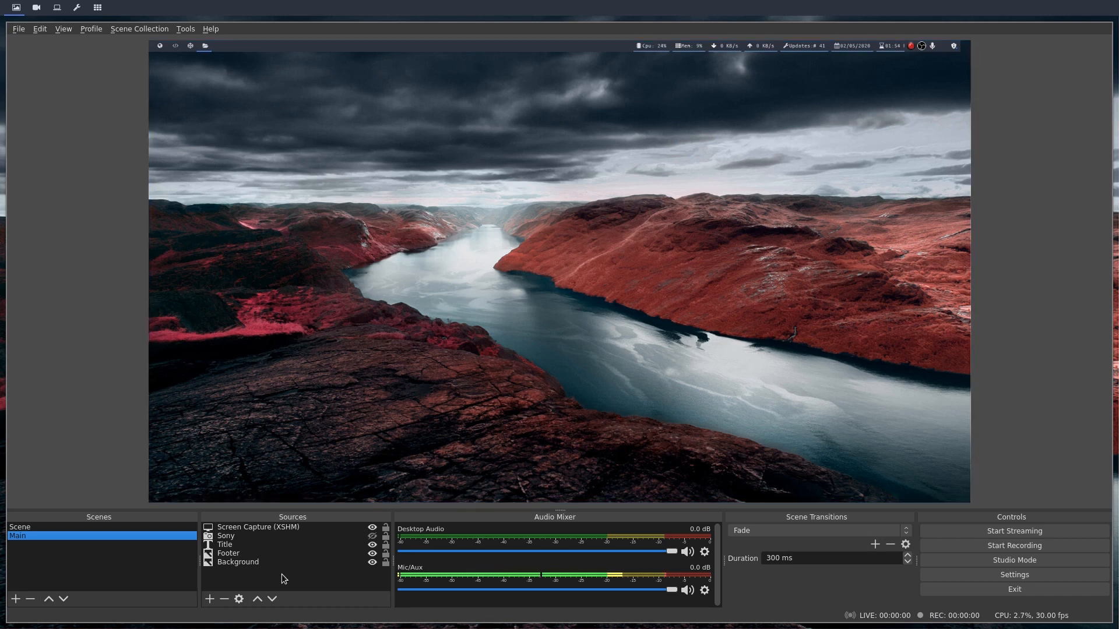
# Create a new scene named NDI.
pyautogui.click(228, 552)
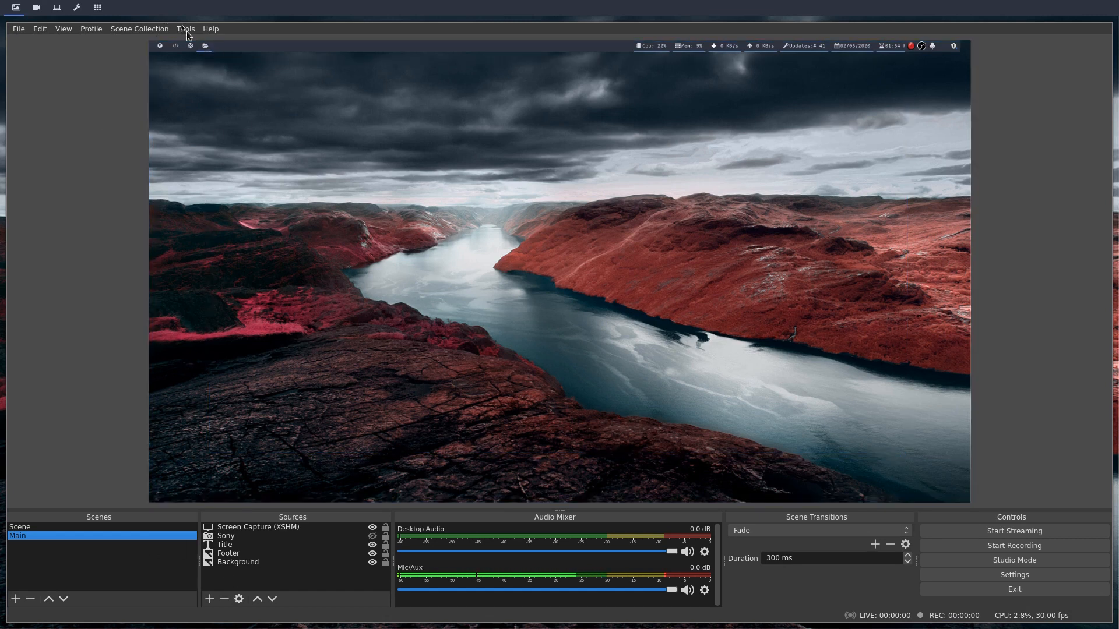
pyautogui.click(185, 28)
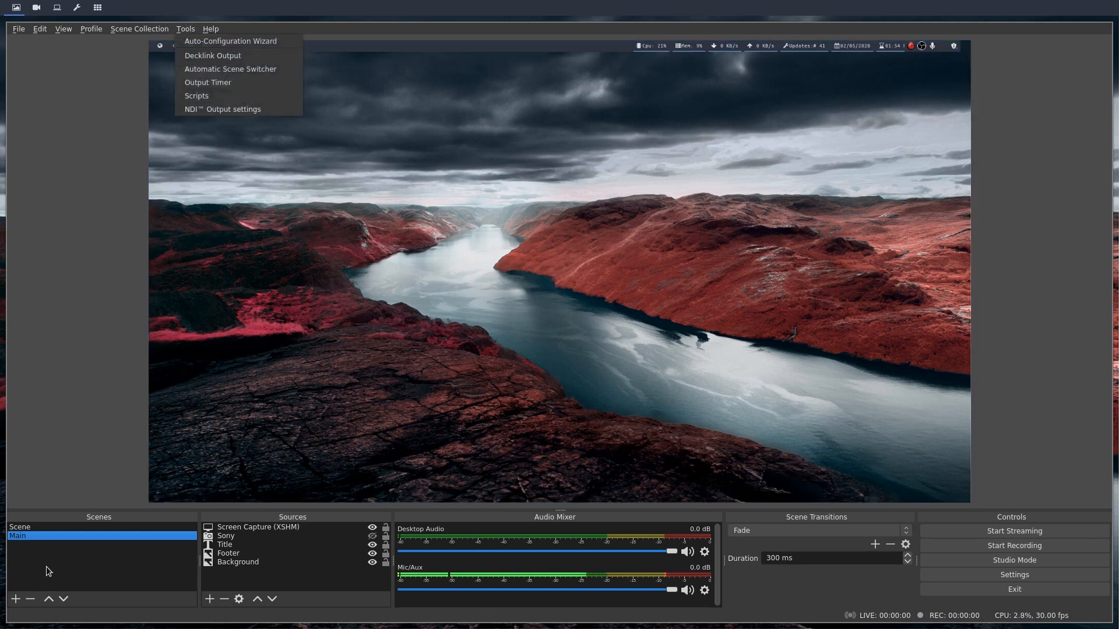
pyautogui.click(13, 599)
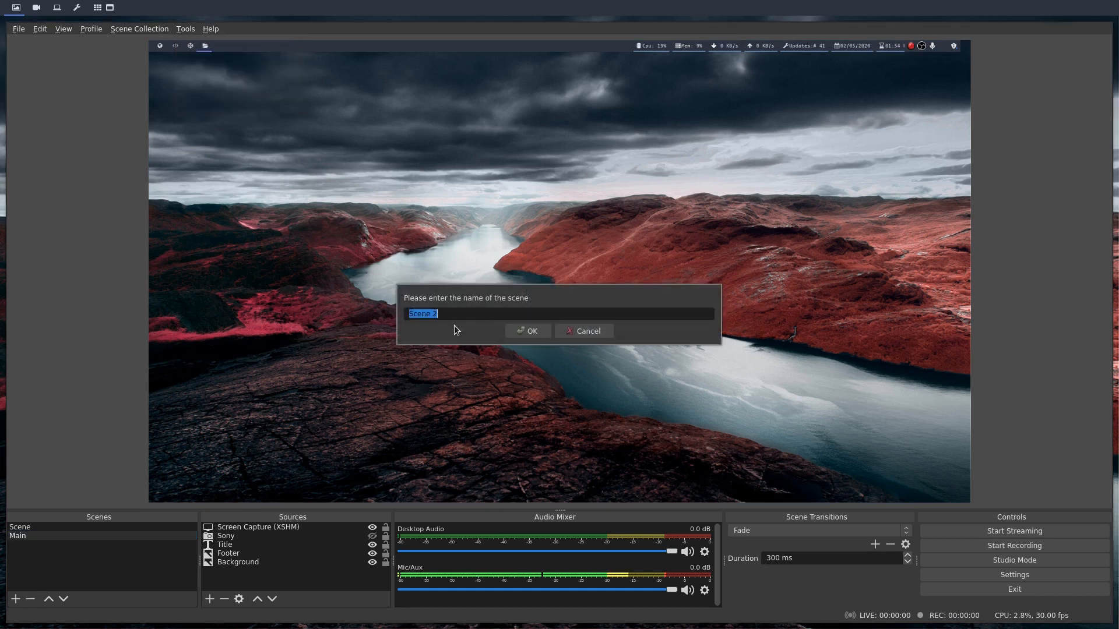
pyautogui.write('NDI')
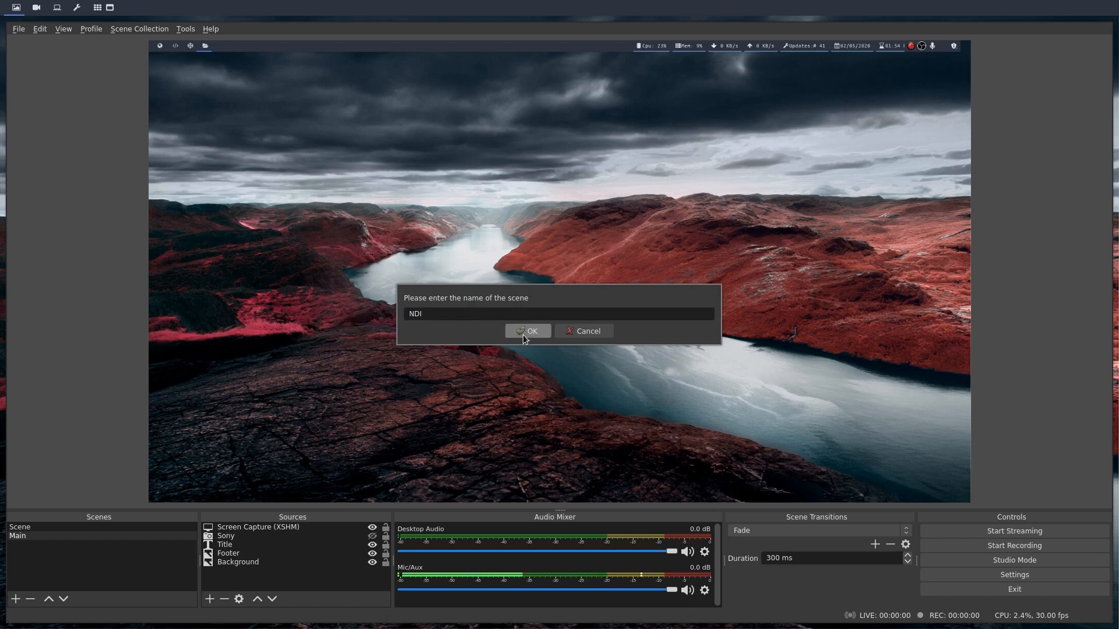
pyautogui.click(528, 331)
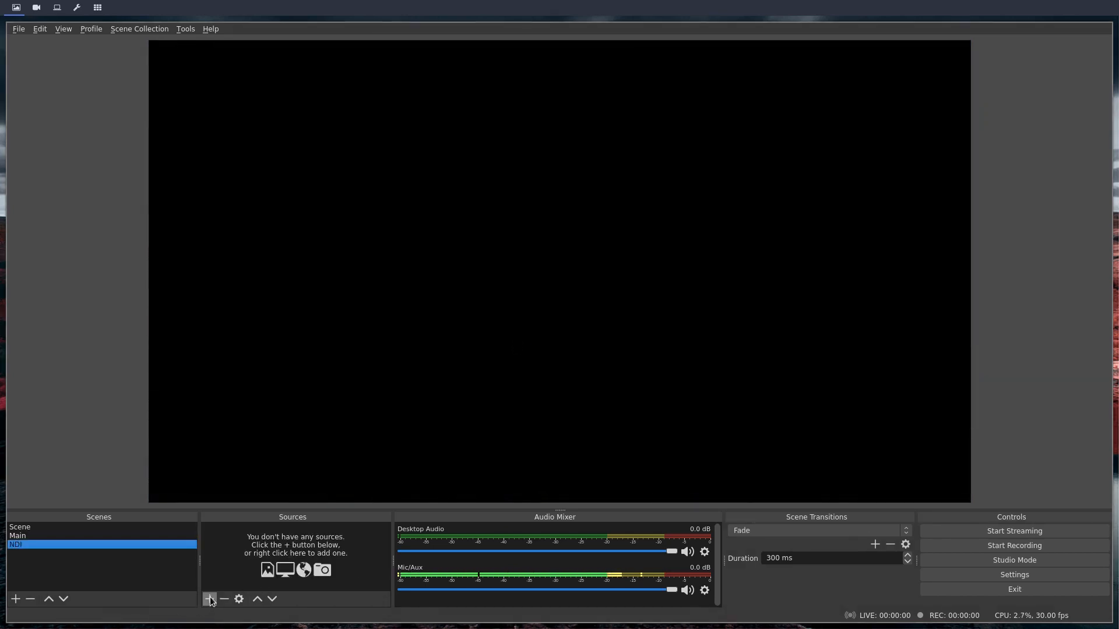
# Add the existing Screen Capture (XSHM) source to the NDI scene.
pyautogui.click(209, 599)
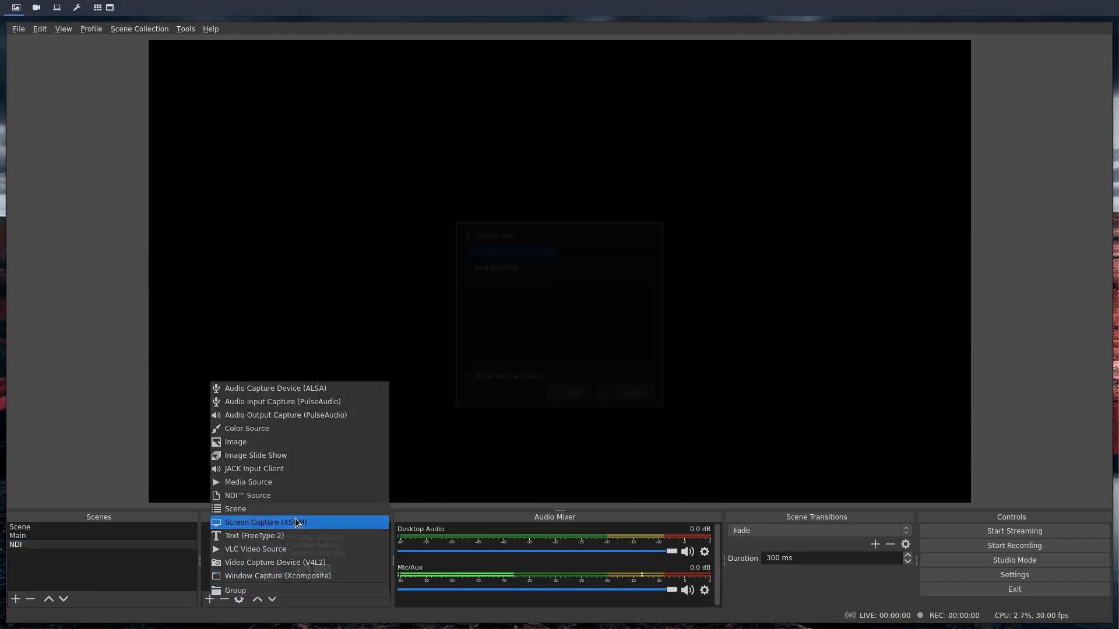
pyautogui.click(264, 522)
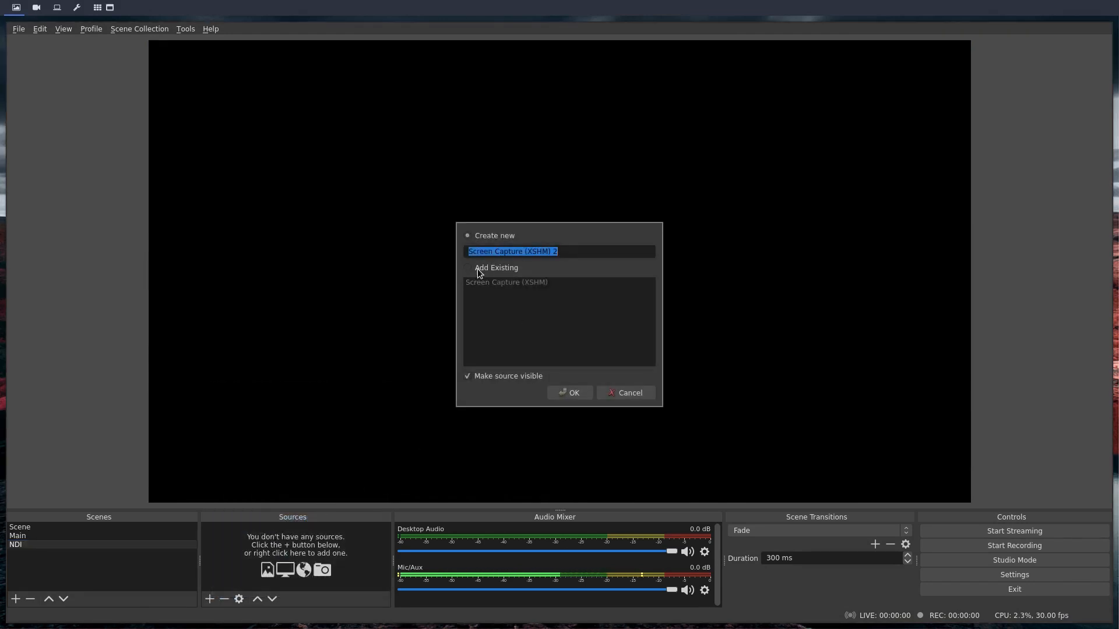
pyautogui.click(469, 268)
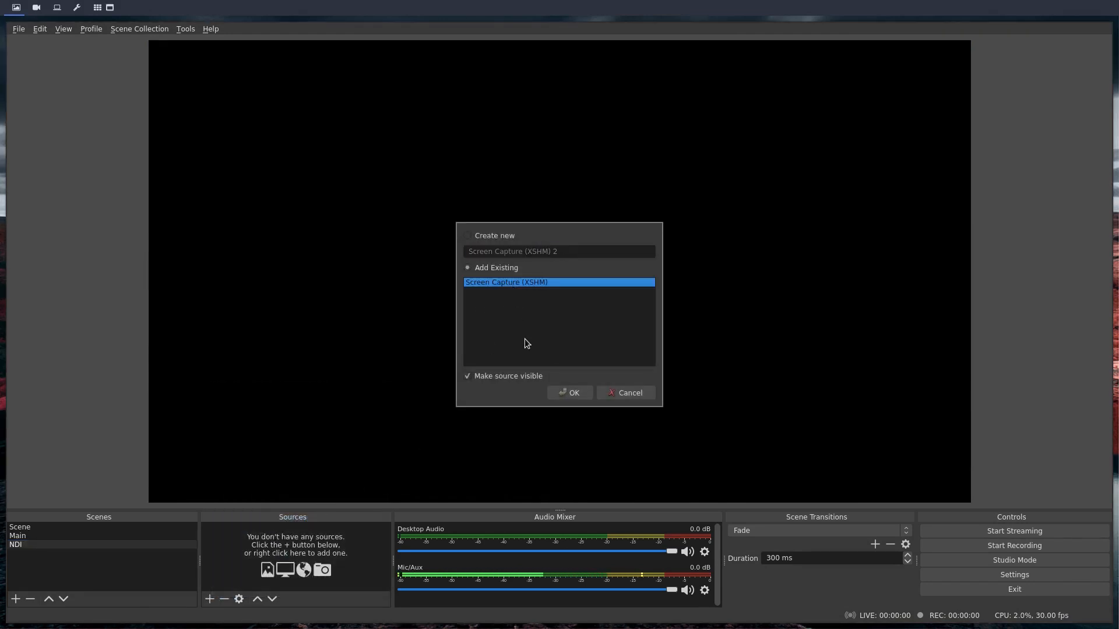
pyautogui.click(568, 393)
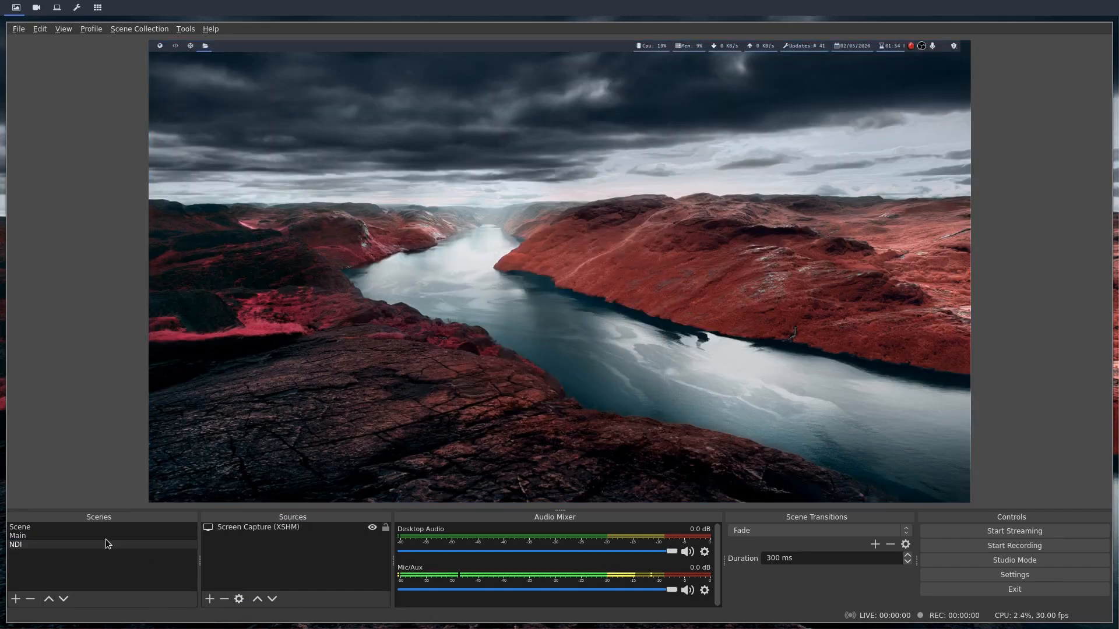
# Add a Dedicated NDI output filter to the NDI scene with the default name Dedicated NDI Output.
pyautogui.rightClick(16, 544)
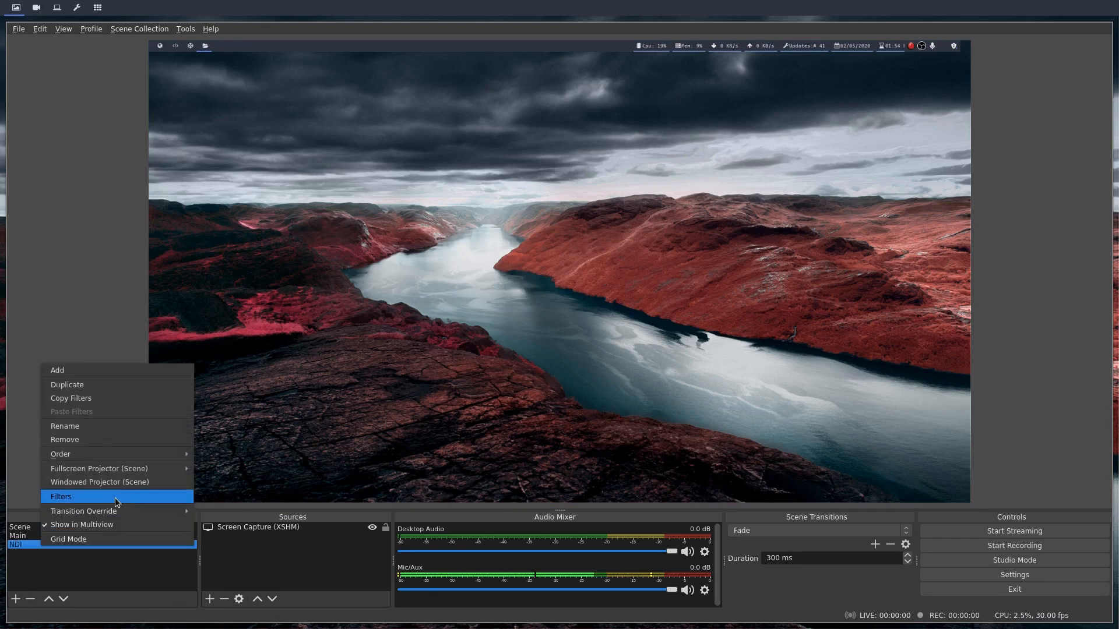
pyautogui.click(60, 497)
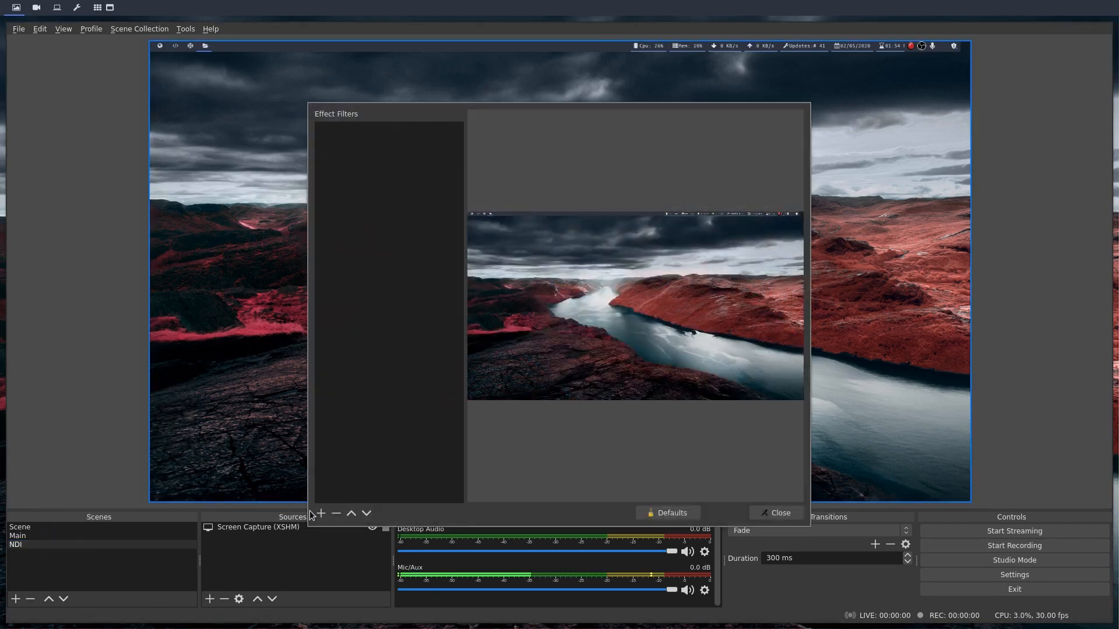
pyautogui.click(320, 512)
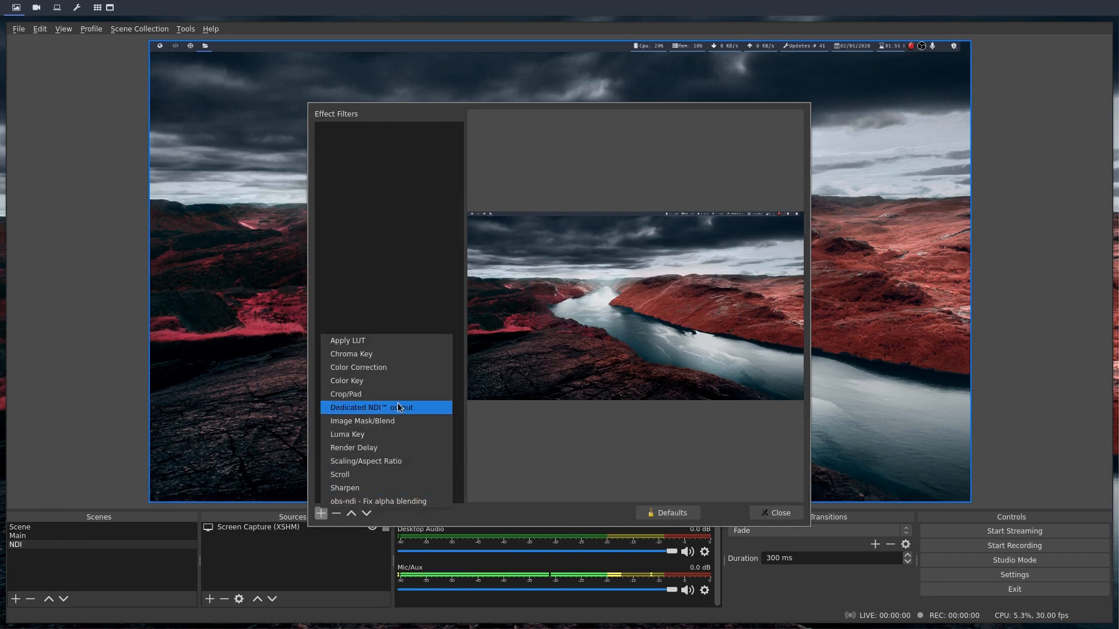
pyautogui.click(386, 408)
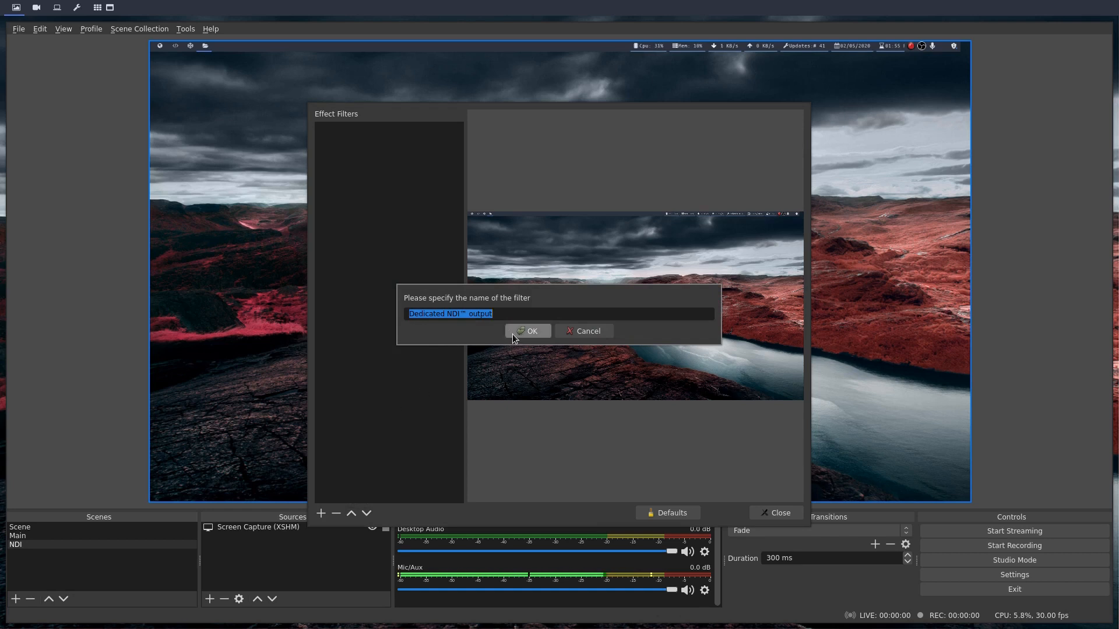
pyautogui.click(526, 331)
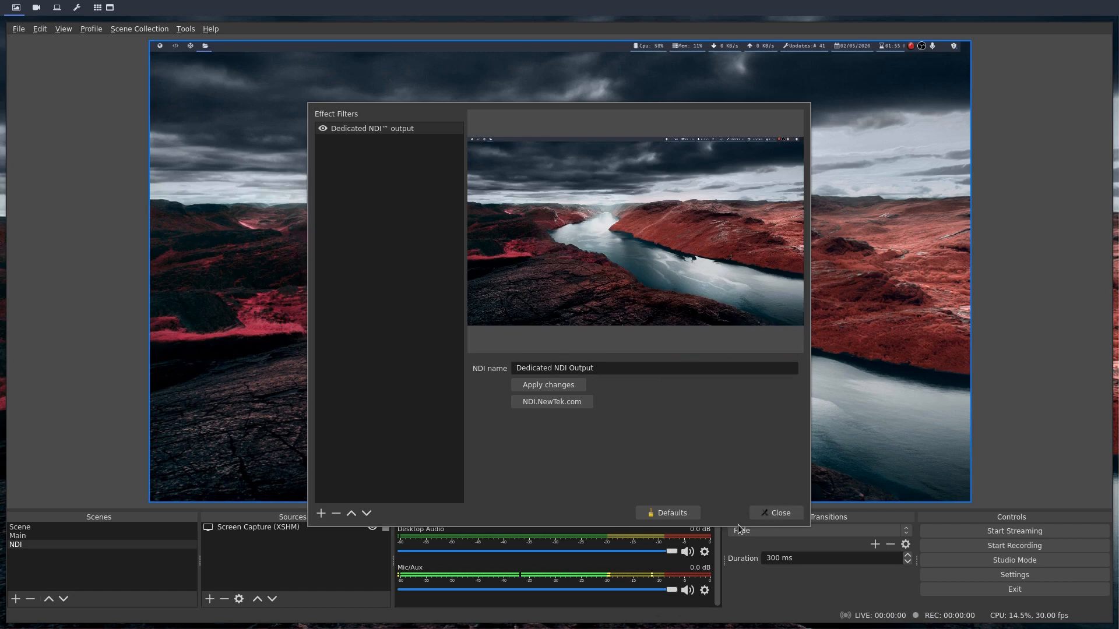
pyautogui.click(776, 513)
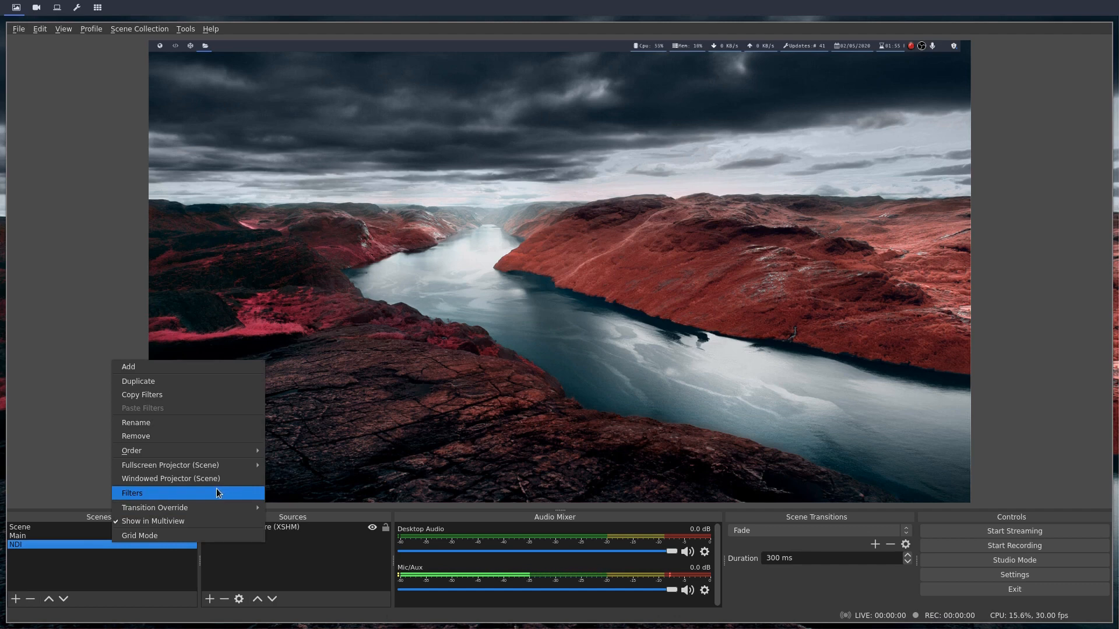
# Delete the Dedicated NDI output filter from the NDI scene, leaving only the screen capture source.
pyautogui.click(133, 493)
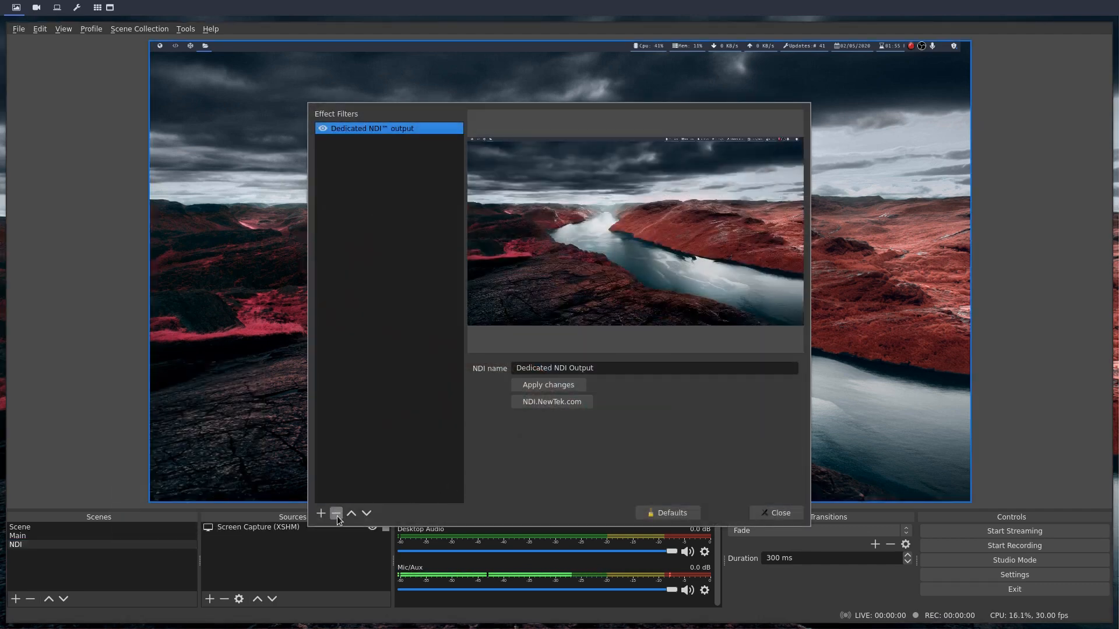
pyautogui.click(336, 512)
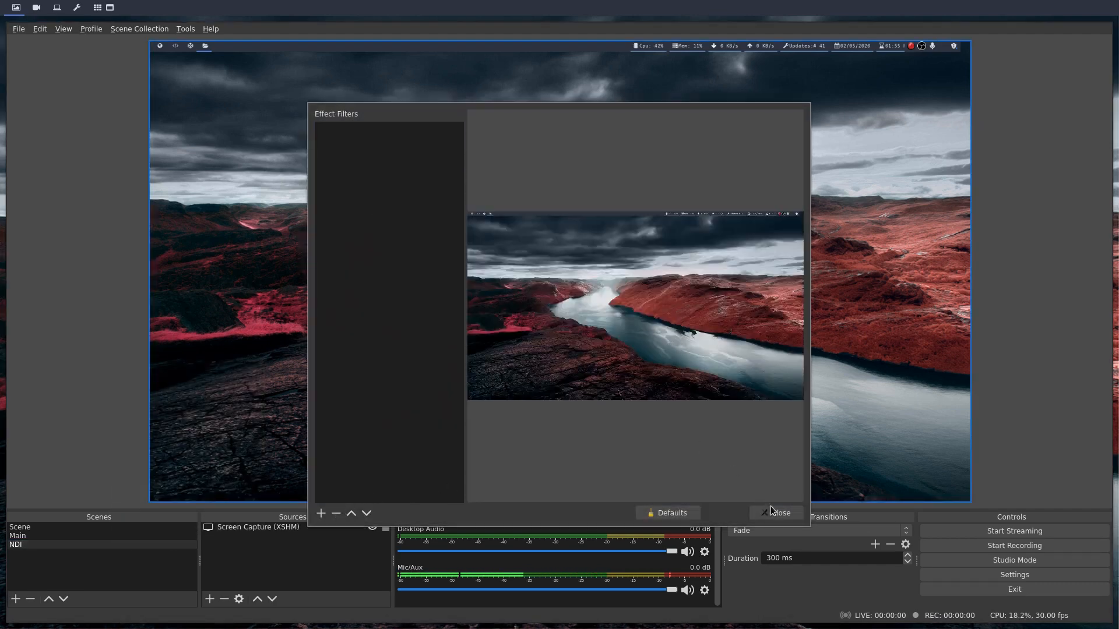
pyautogui.click(780, 513)
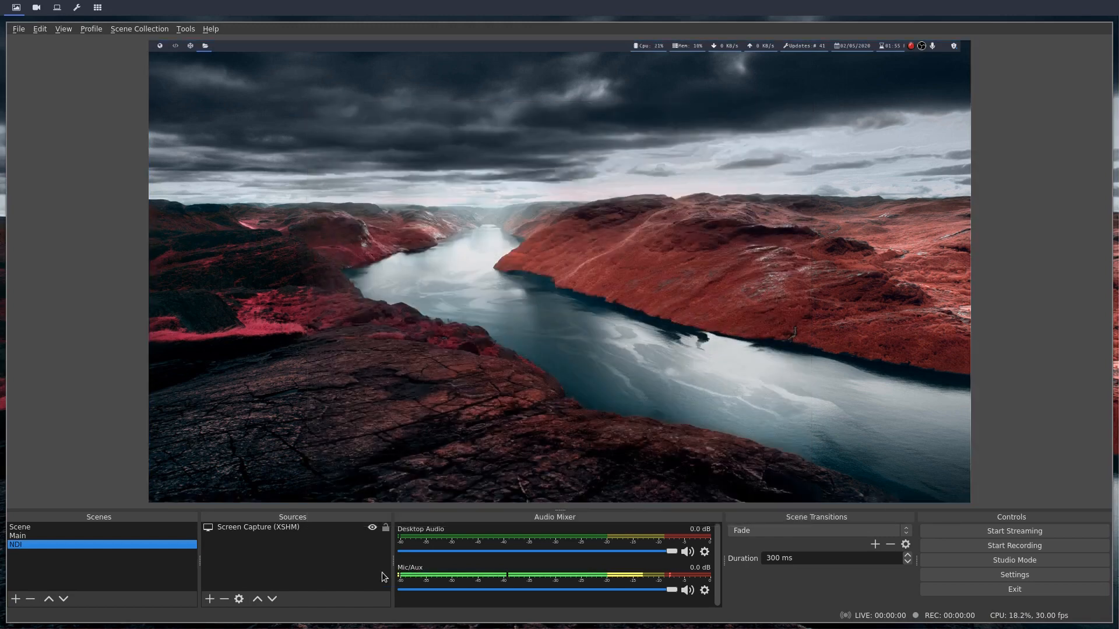
pyautogui.click(258, 526)
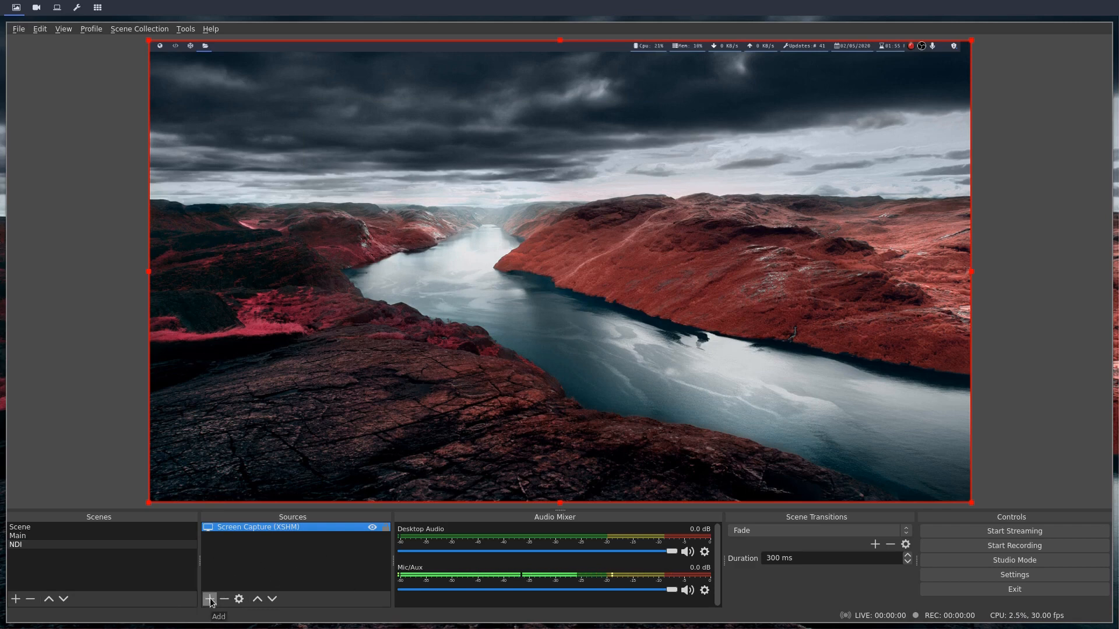
# Create a new NDI Source in the NDI scene with its default name.
pyautogui.click(209, 599)
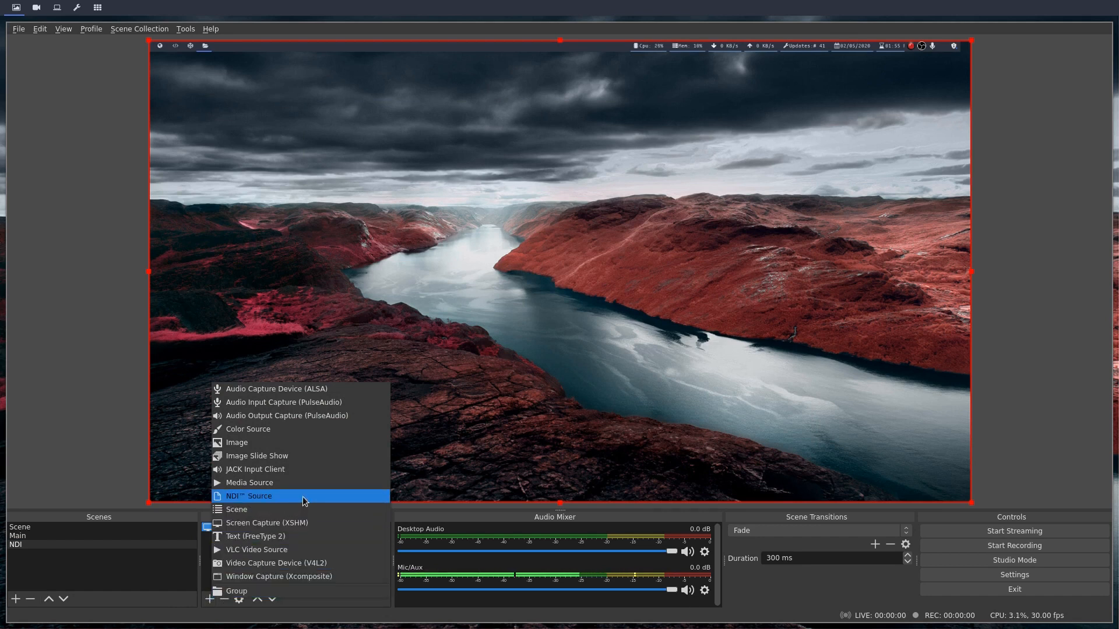
pyautogui.click(248, 497)
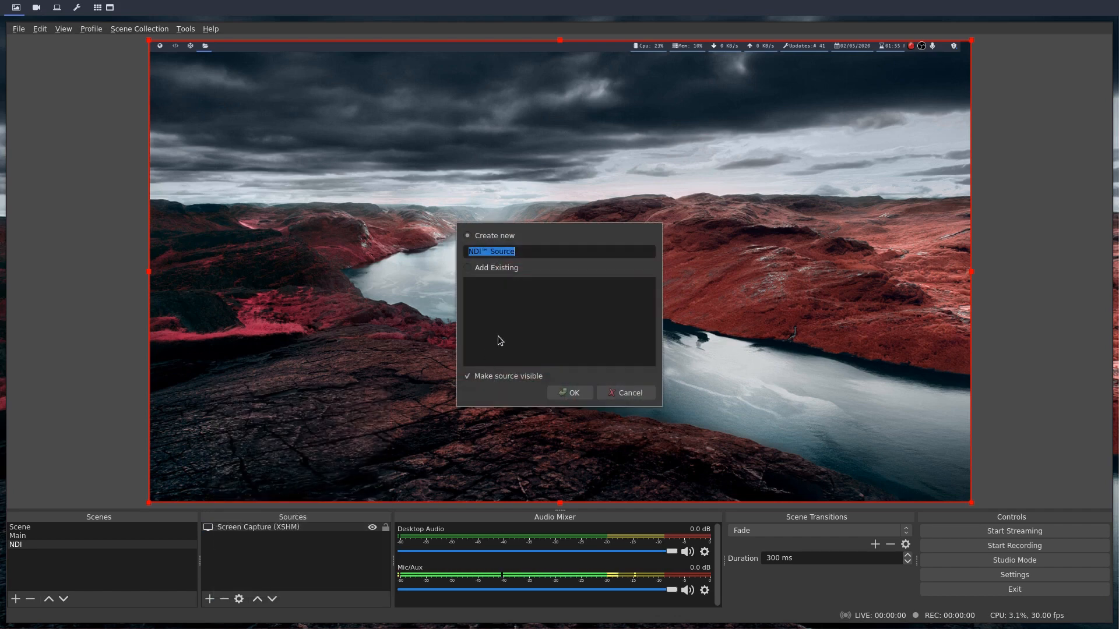
pyautogui.click(569, 392)
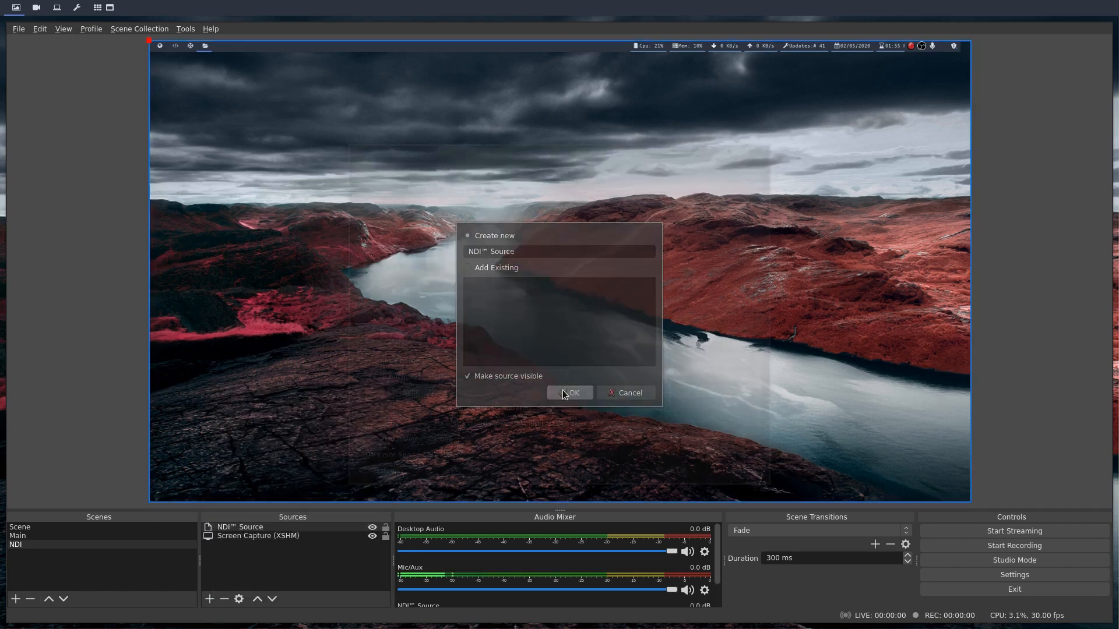
pyautogui.click(569, 392)
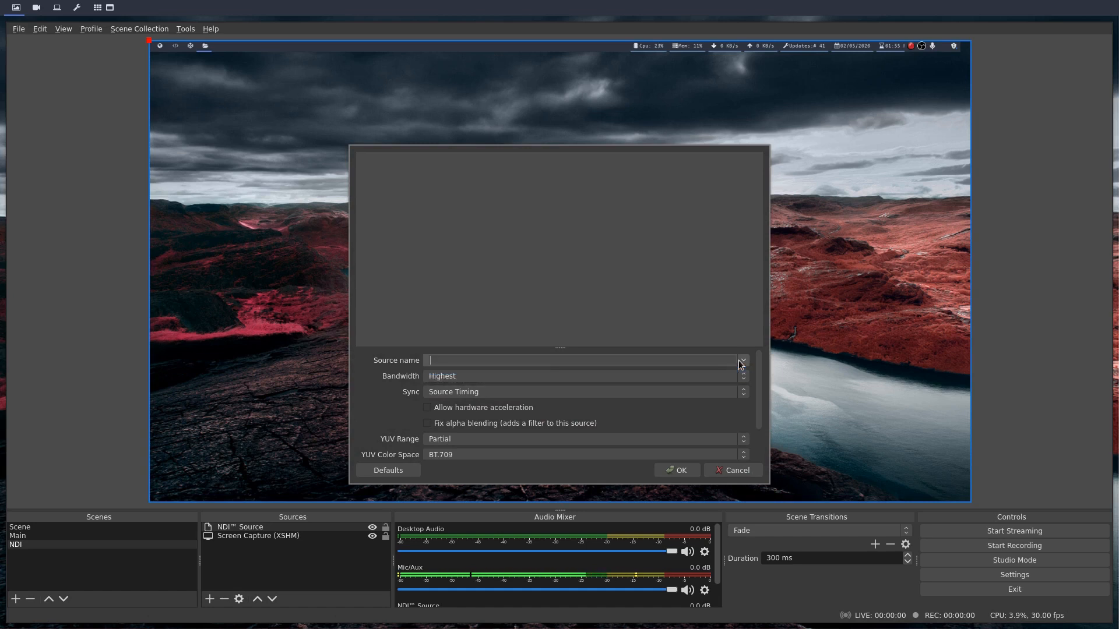
# Set the NDI Source to receive ANARCHY (Dedicated NDI Output) and hide the screen capture.
pyautogui.click(743, 362)
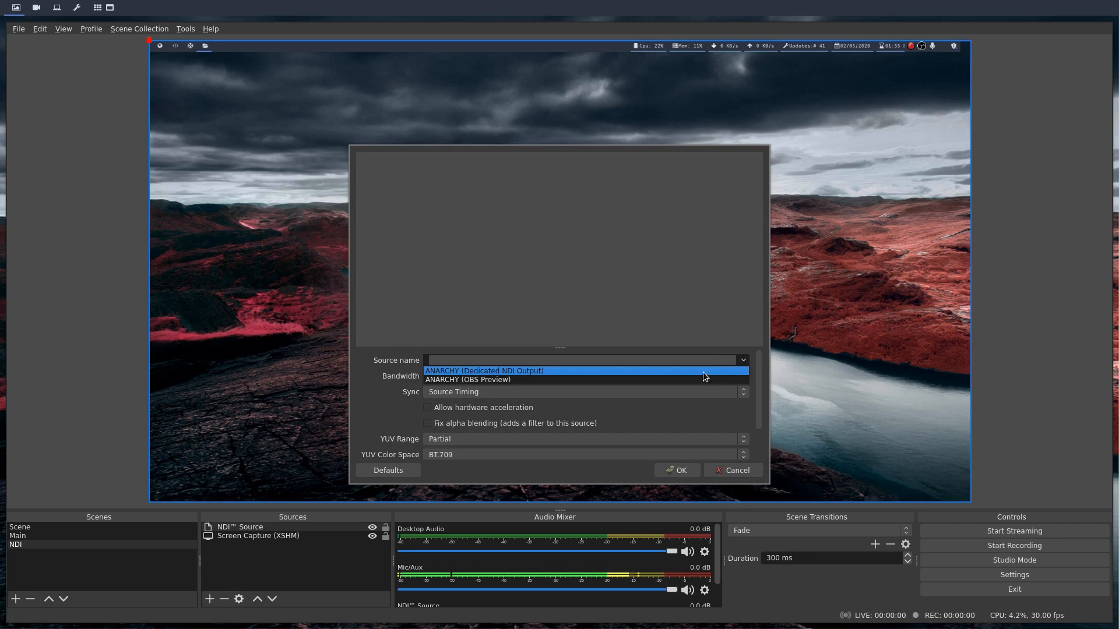
pyautogui.click(484, 370)
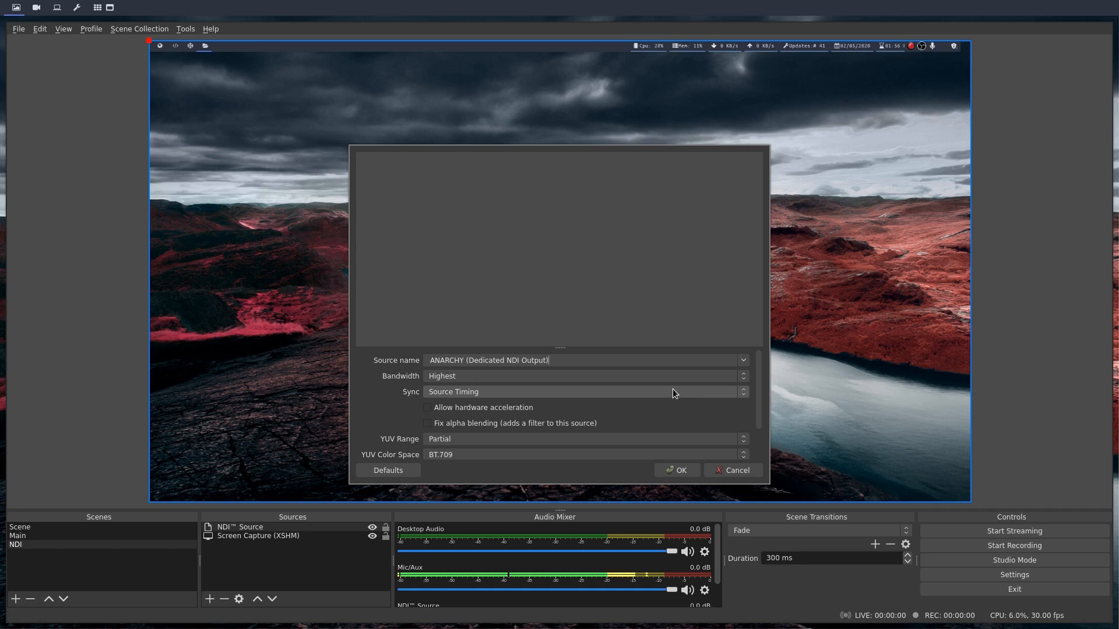
pyautogui.scroll(-3)
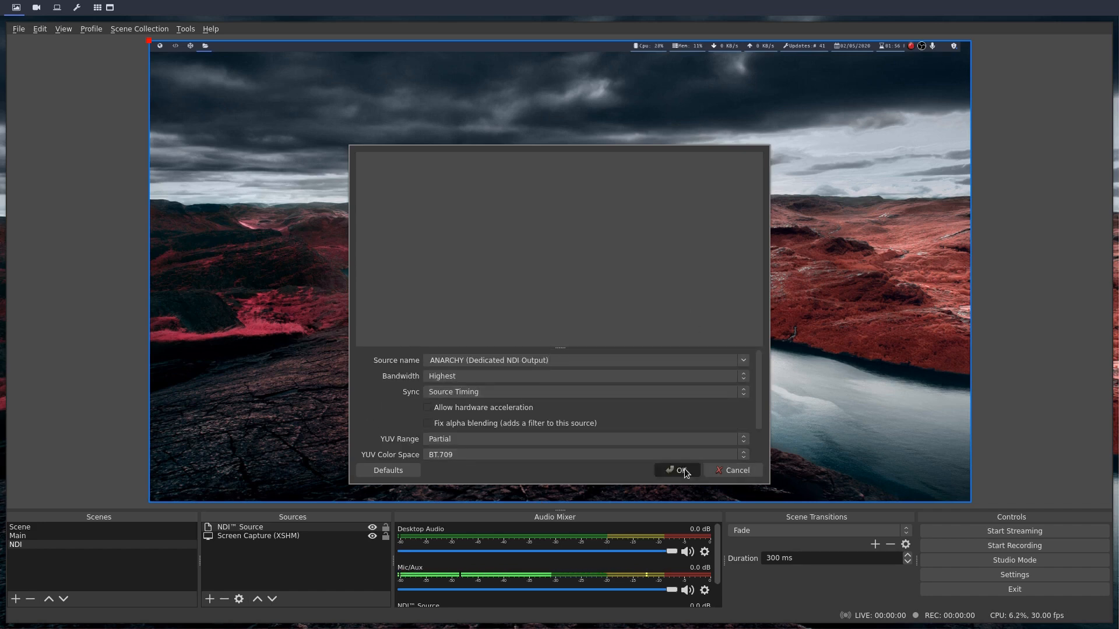
pyautogui.click(677, 470)
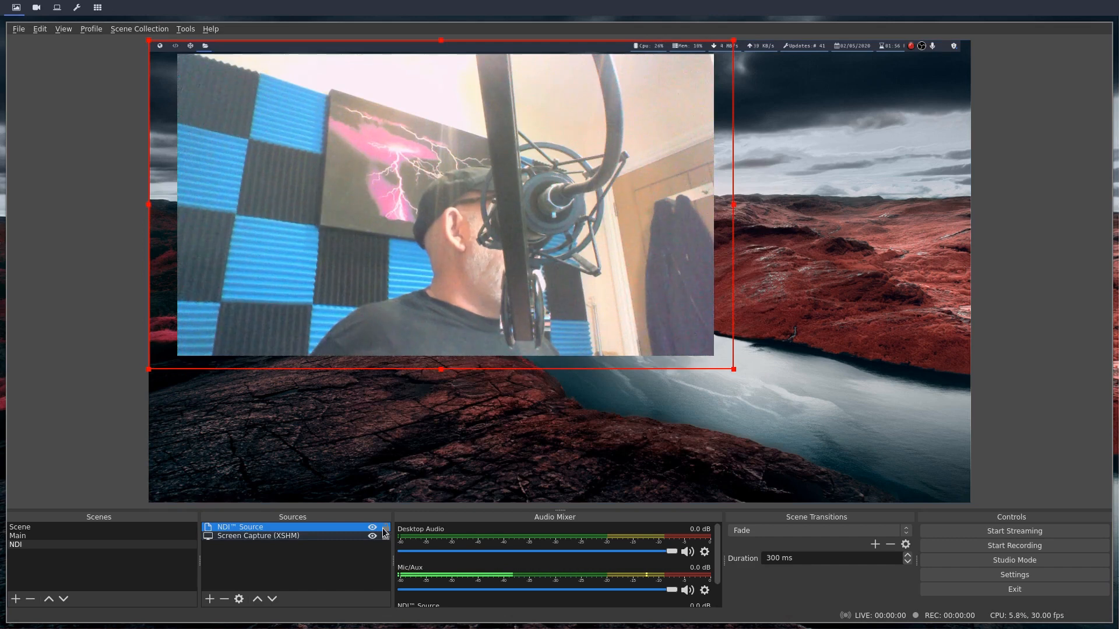
pyautogui.click(372, 534)
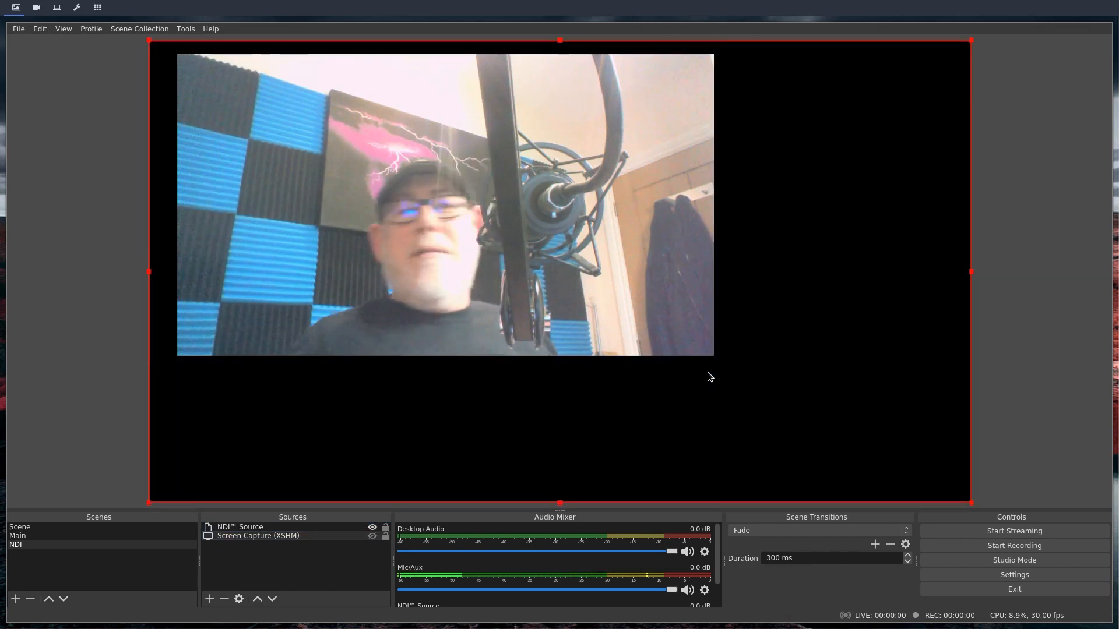